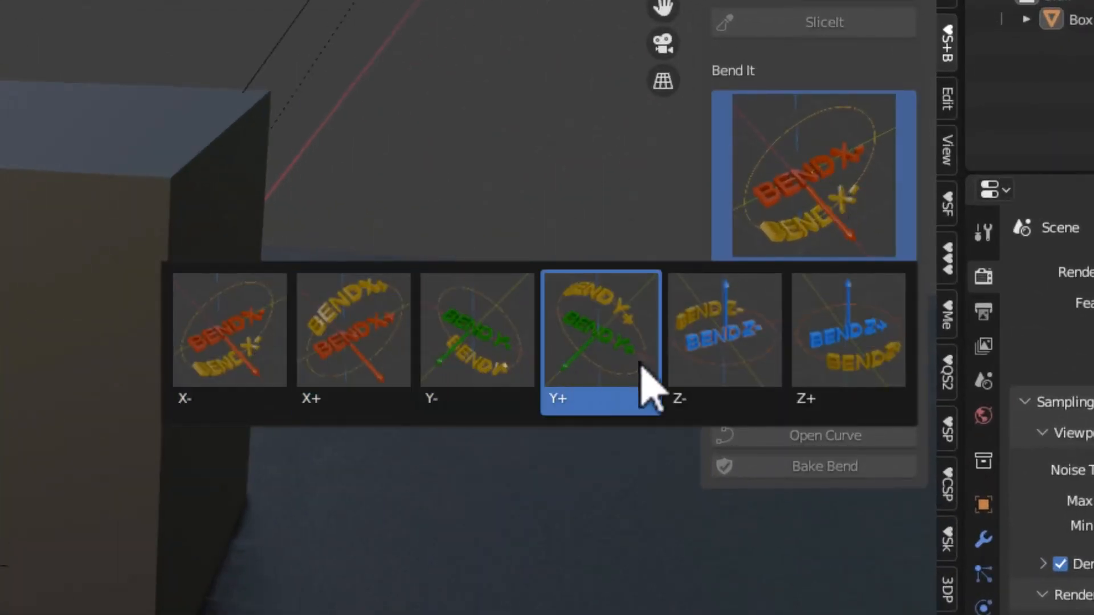
Step: Pick the X+ bend axis, drop the Simple Deform modifier and bend at scale 0.50
{"action": "left_click", "coordinate": [227, 337]}
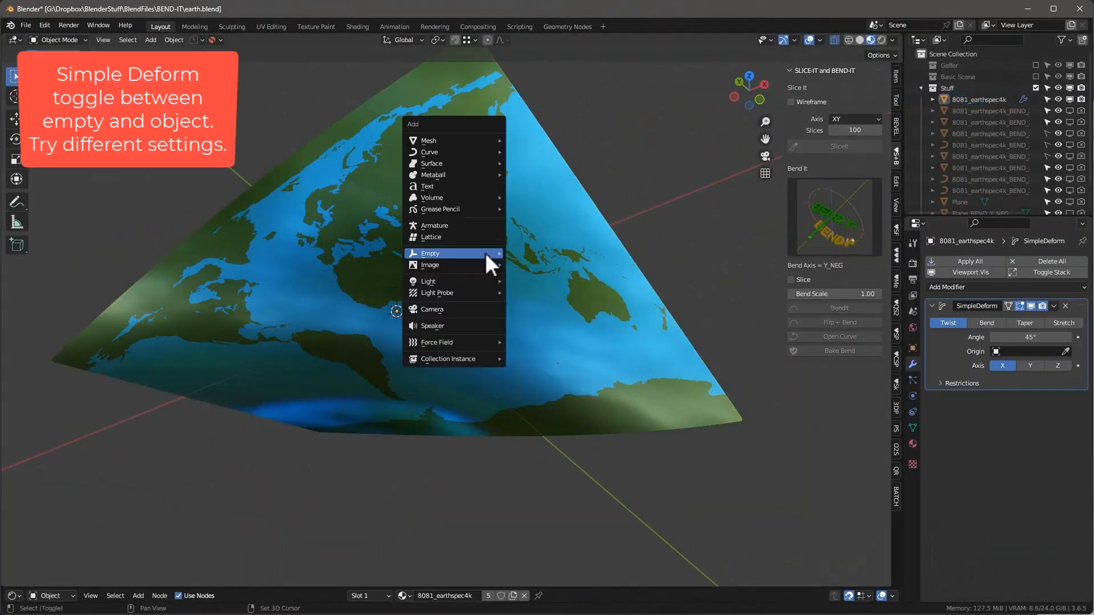
{"action": "left_click", "coordinate": [429, 253]}
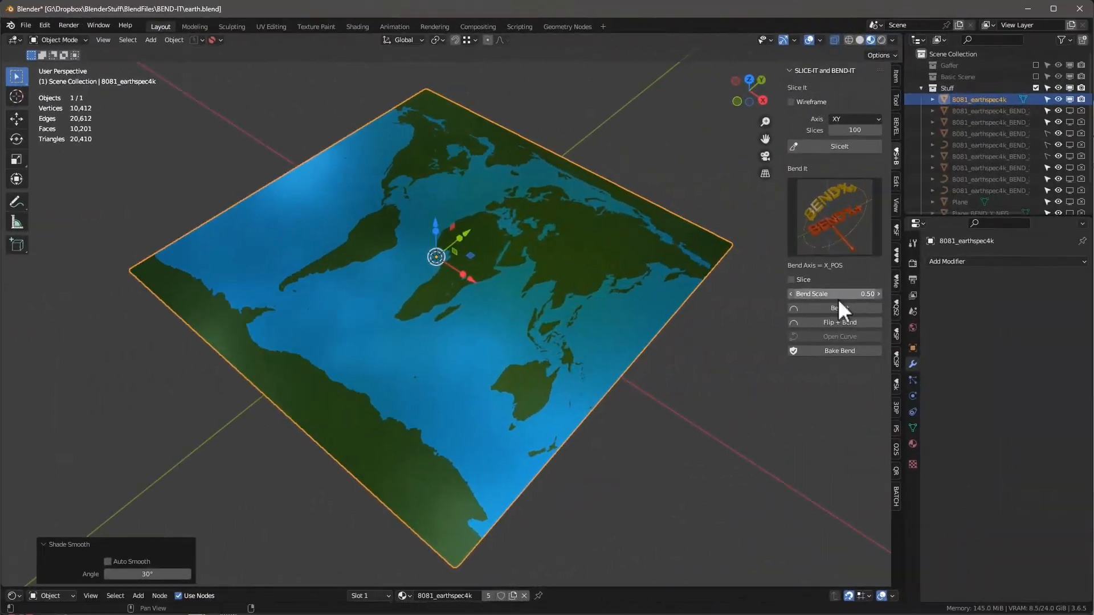
{"action": "left_click", "coordinate": [838, 307]}
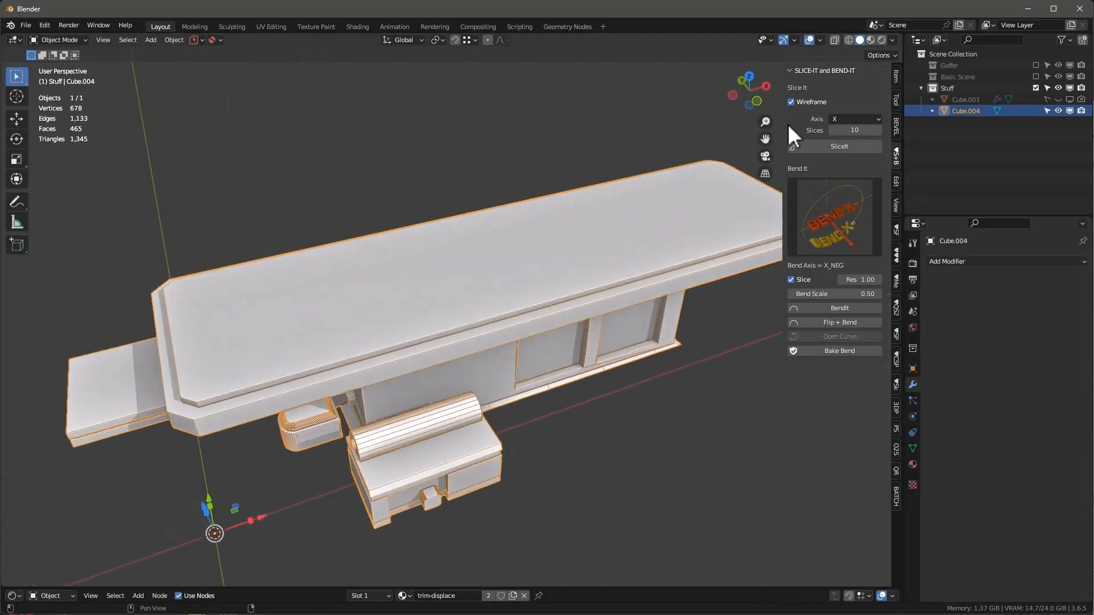
Step: Slice the building 22 times on XYZ and inspect the displaced panel detail
{"action": "left_click", "coordinate": [853, 119]}
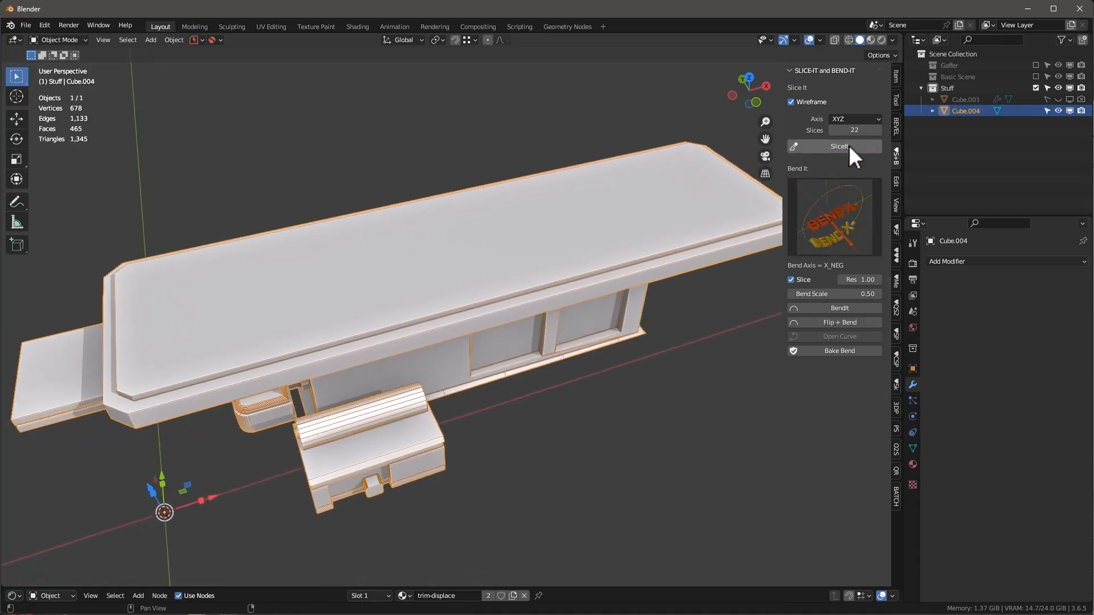
{"action": "left_click", "coordinate": [834, 146]}
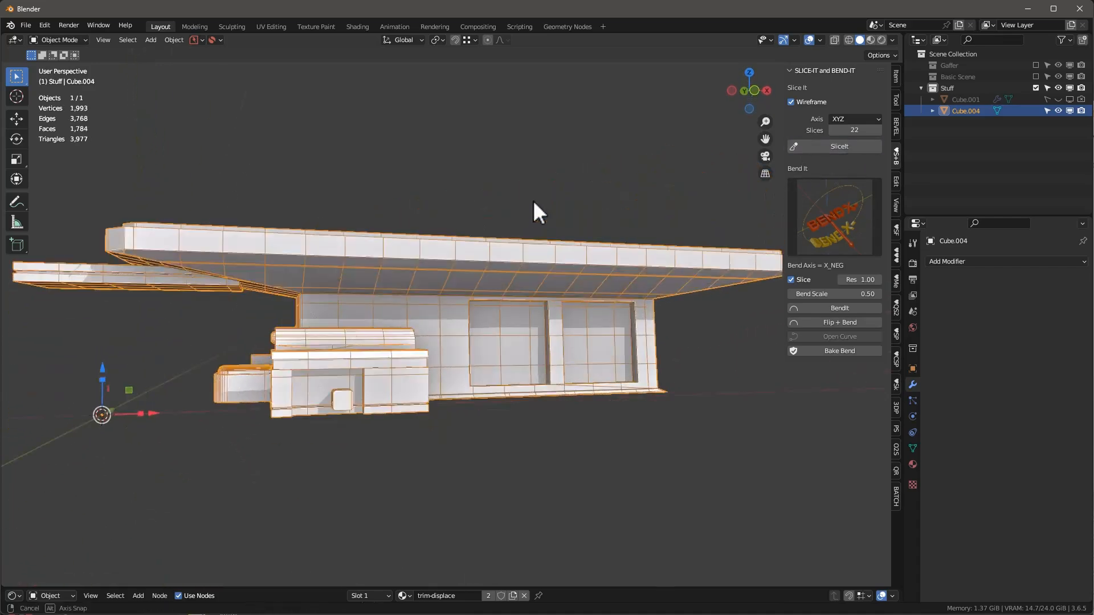
{"action": "left_click_drag", "start_coordinate": [537, 213], "coordinate": [552, 296]}
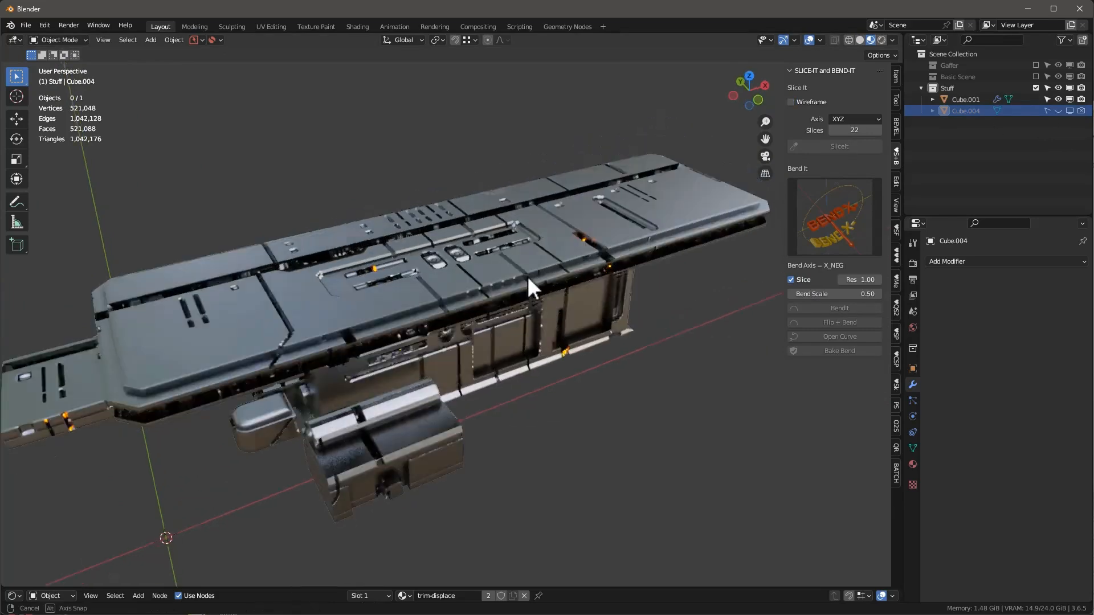
{"action": "left_click_drag", "start_coordinate": [530, 286], "coordinate": [450, 244]}
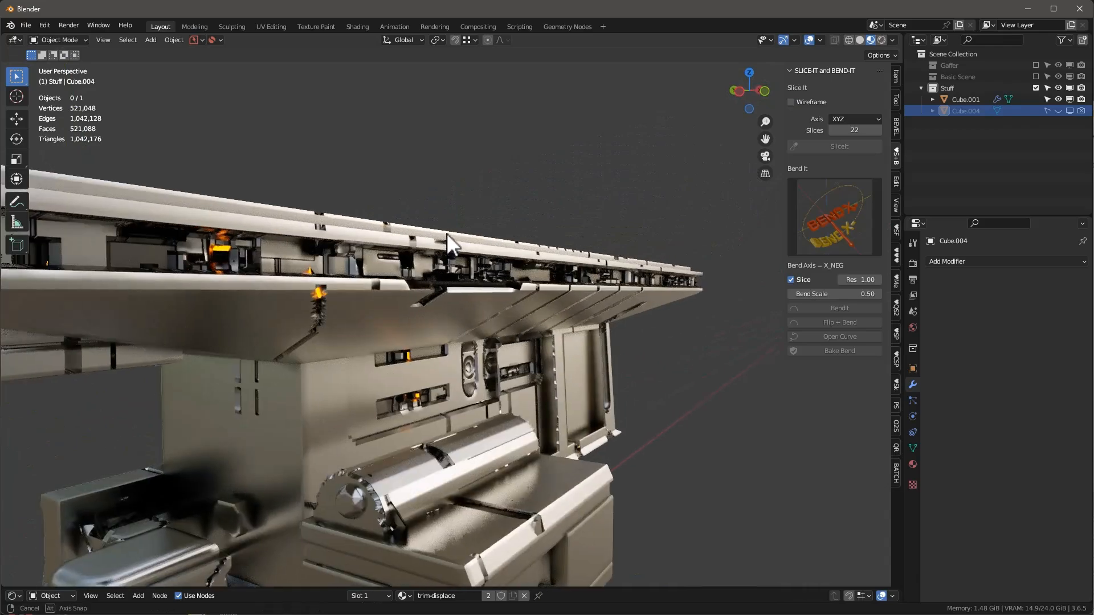
{"action": "left_click_drag", "start_coordinate": [447, 244], "coordinate": [404, 324]}
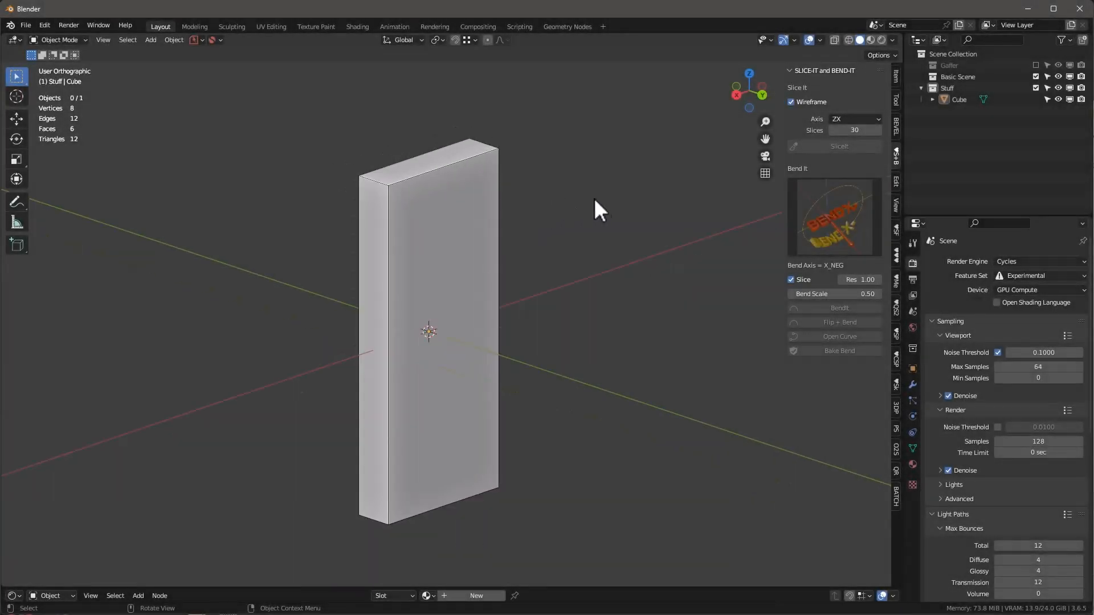
Step: Select the tall box, view it from the back and slice it 30 times on ZX
{"action": "left_click", "coordinate": [428, 332]}
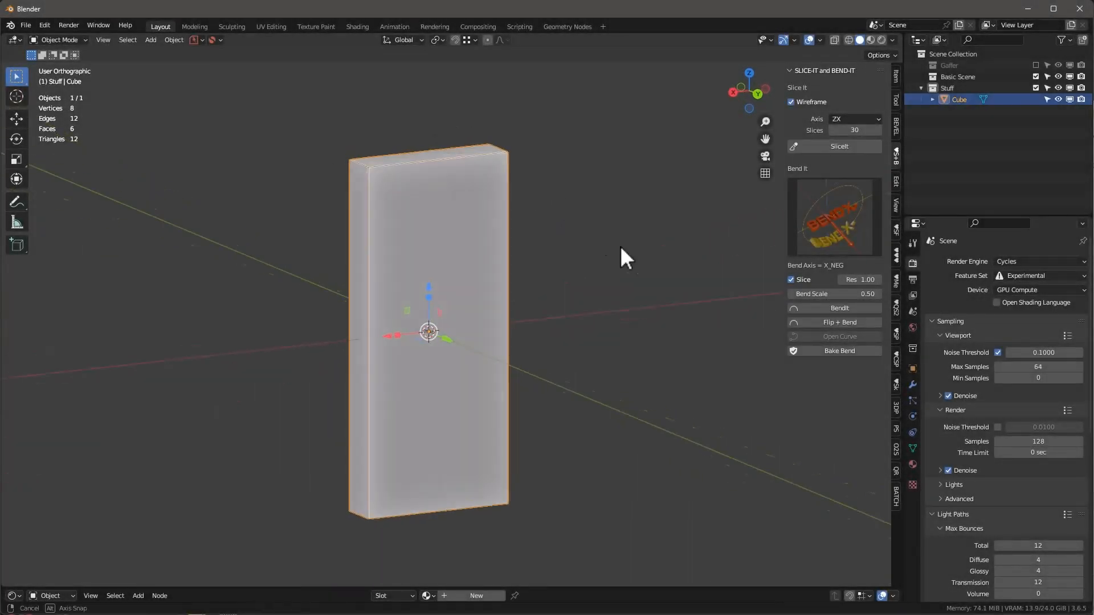
{"action": "left_click_drag", "start_coordinate": [621, 254], "coordinate": [533, 301]}
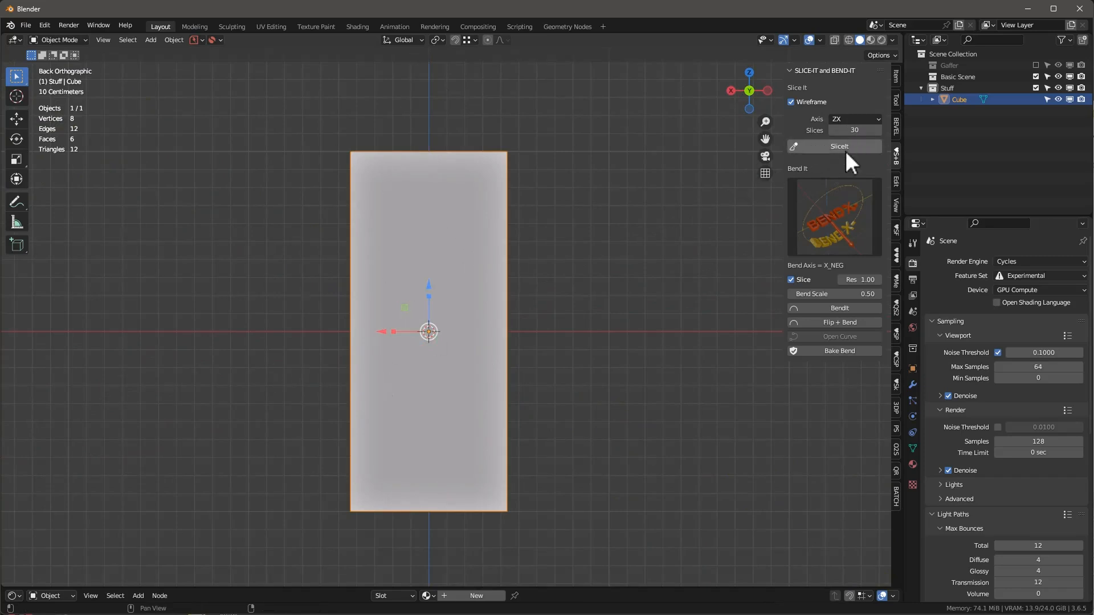
{"action": "left_click", "coordinate": [838, 146]}
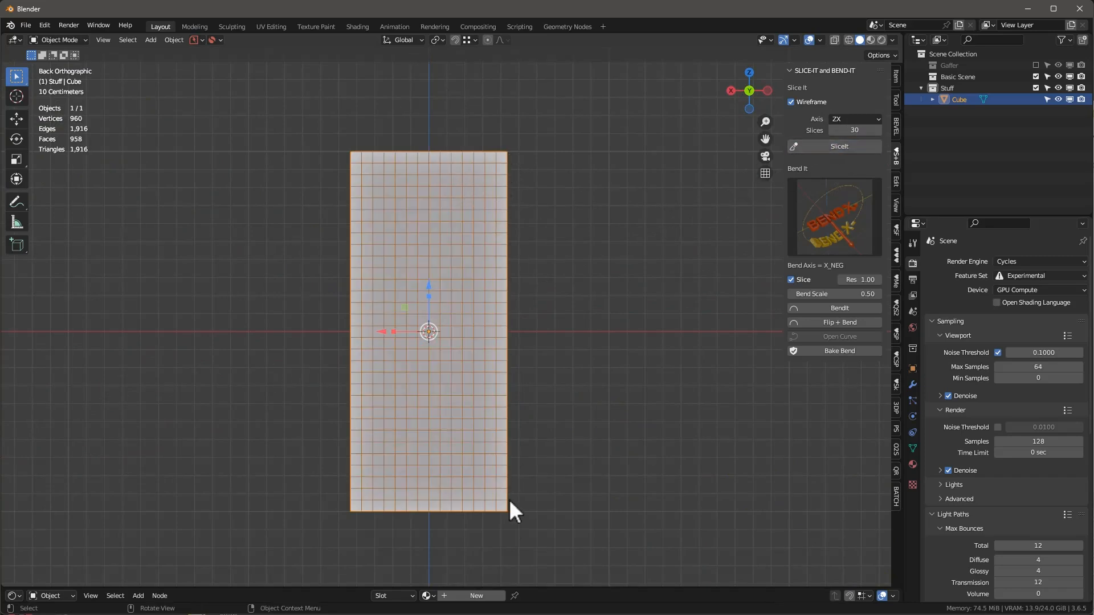
{"action": "mouse_move", "coordinate": [407, 170]}
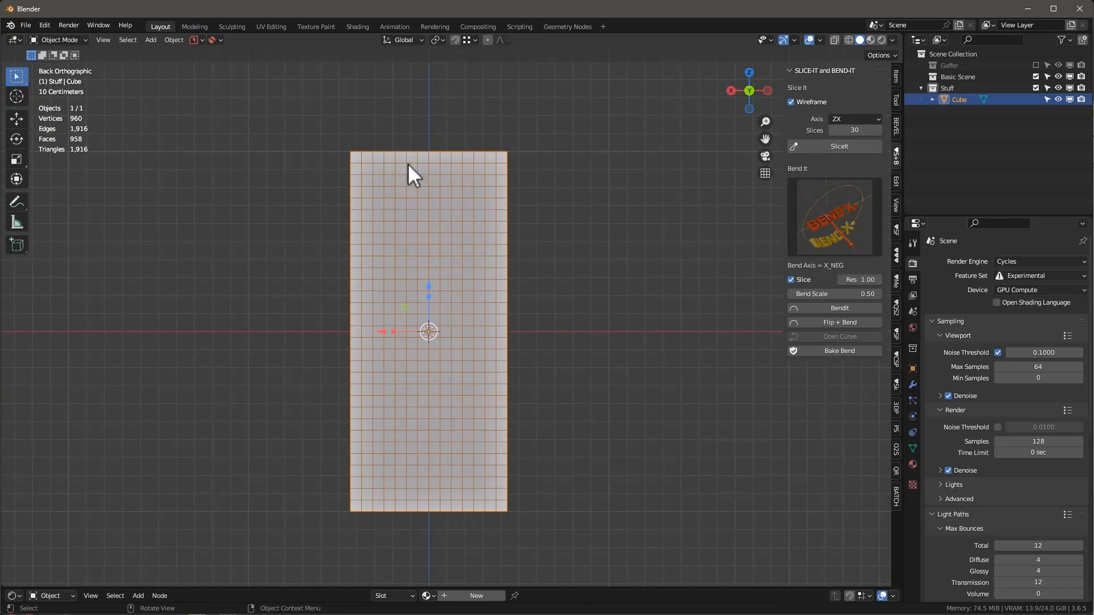
{"action": "mouse_move", "coordinate": [781, 185]}
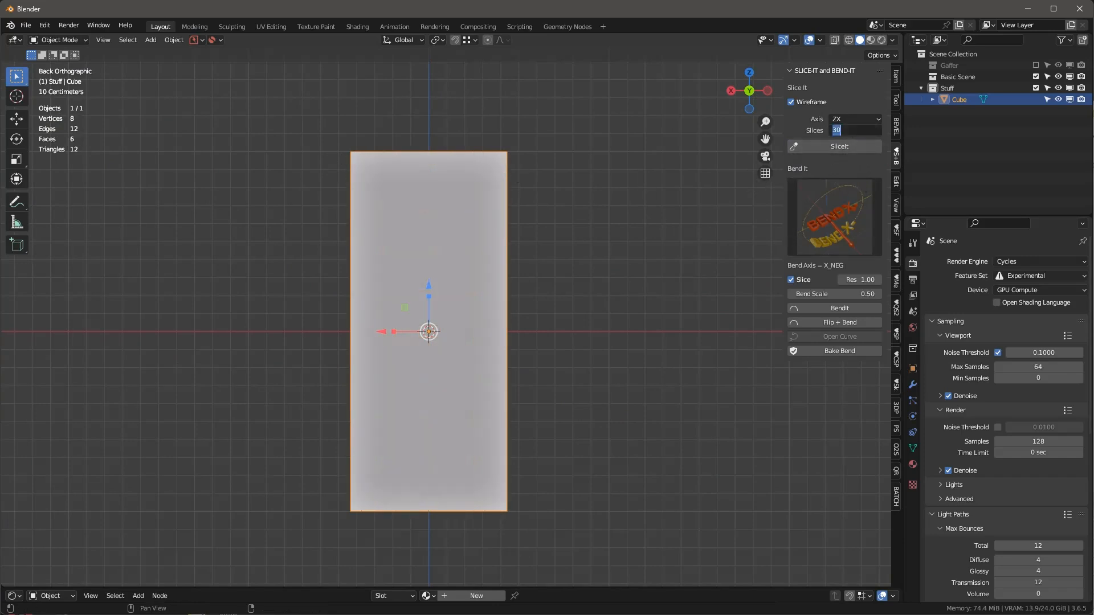
Step: Redo the slice at a count of 10 along Z and X, leaving the box plain
{"action": "left_click", "coordinate": [834, 146]}
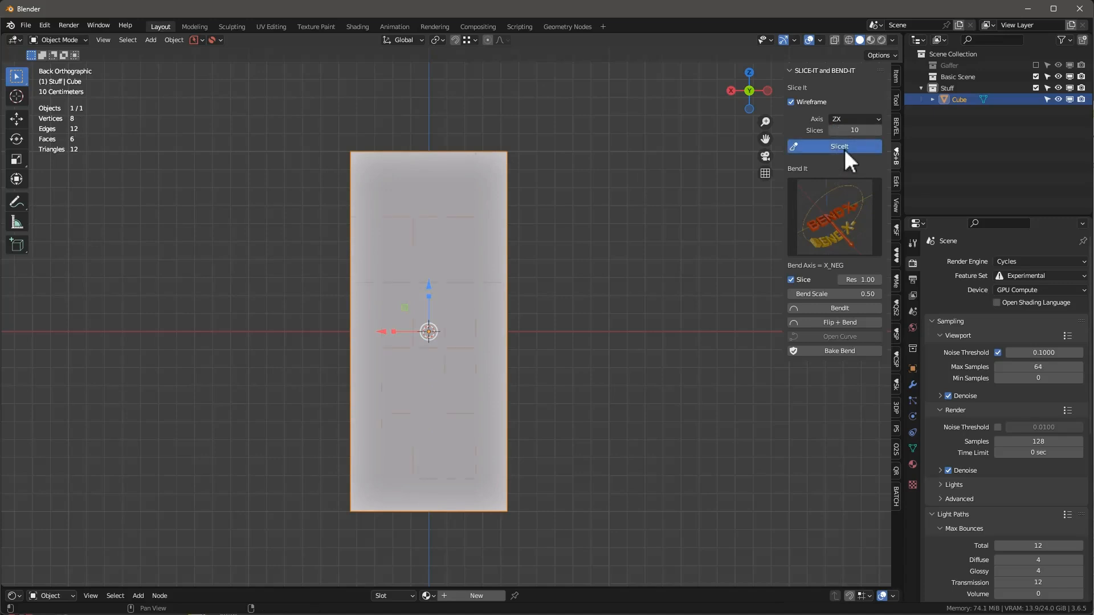
{"action": "left_click", "coordinate": [838, 146]}
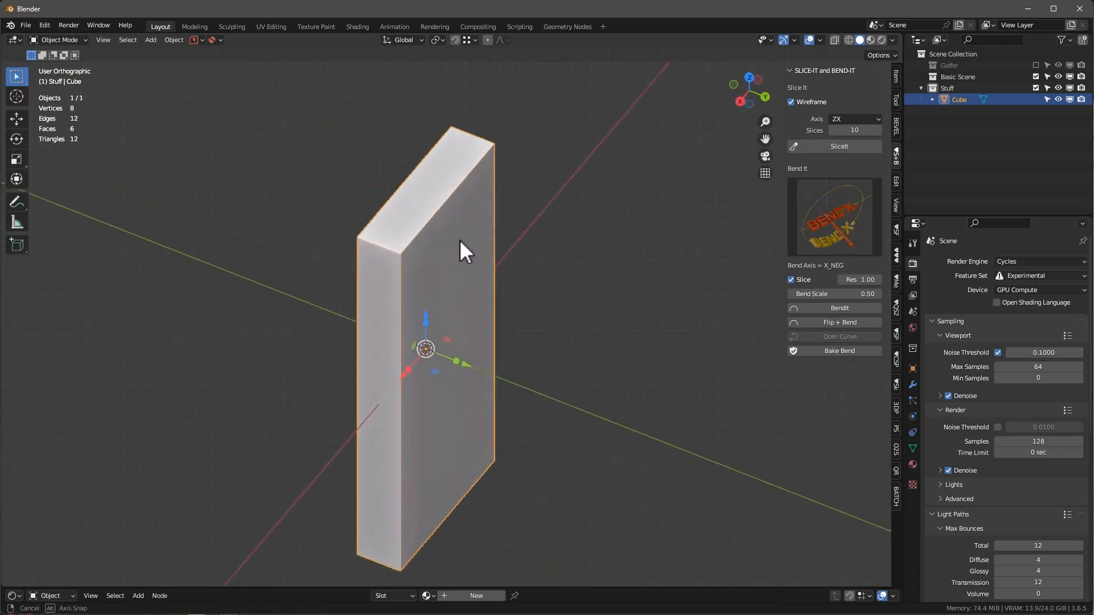
{"action": "left_click", "coordinate": [854, 120]}
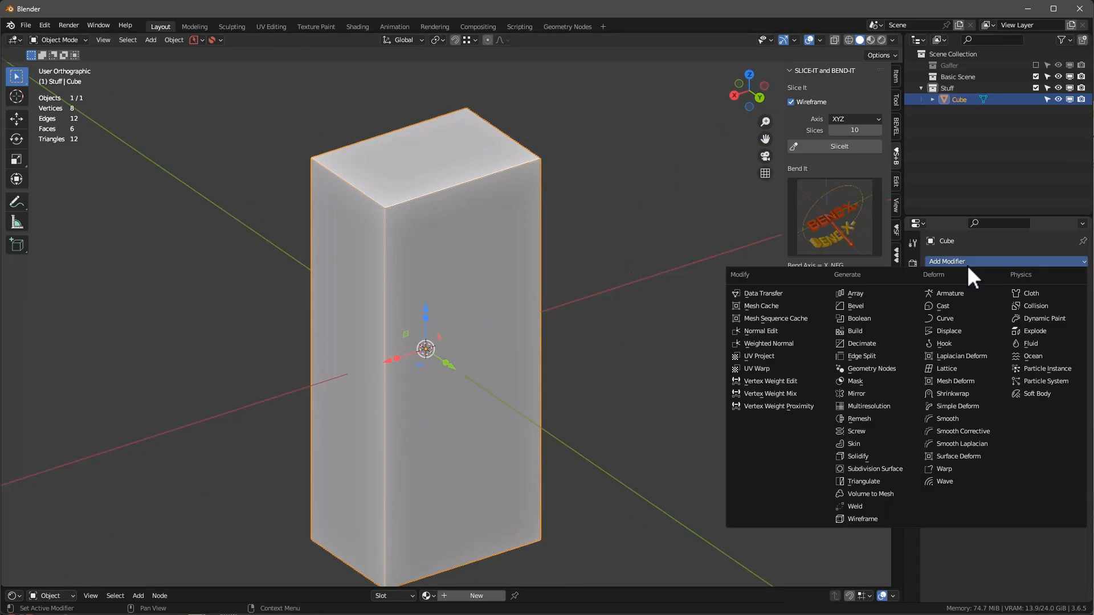
Step: Add a Simple level-3 Subdivision and a 0.1 m Bevel, then apply the subdivision
{"action": "left_click", "coordinate": [875, 470]}
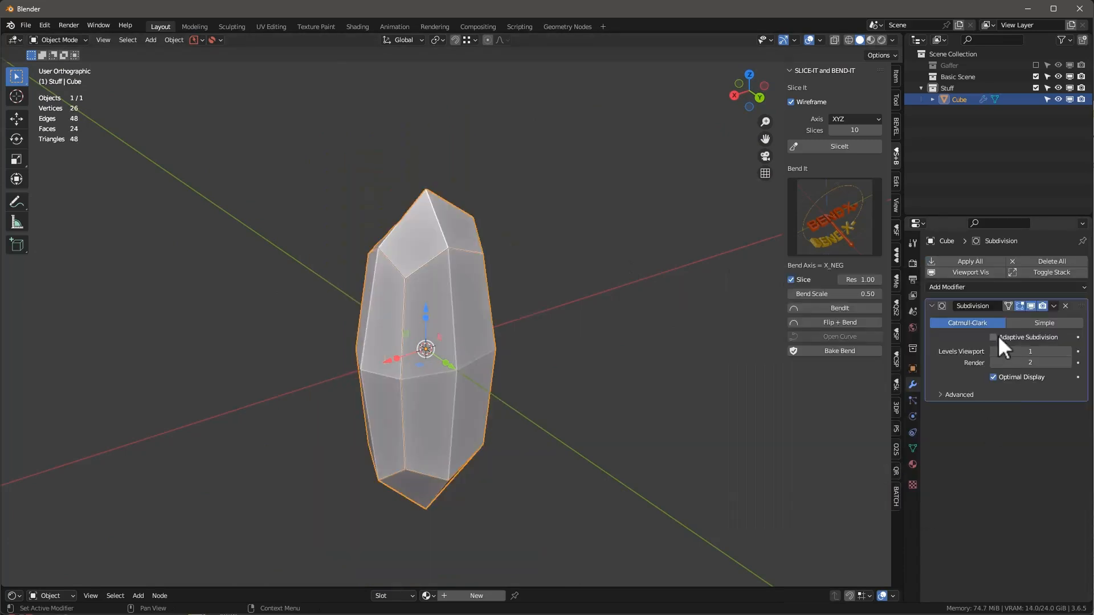
{"action": "left_click", "coordinate": [1043, 323]}
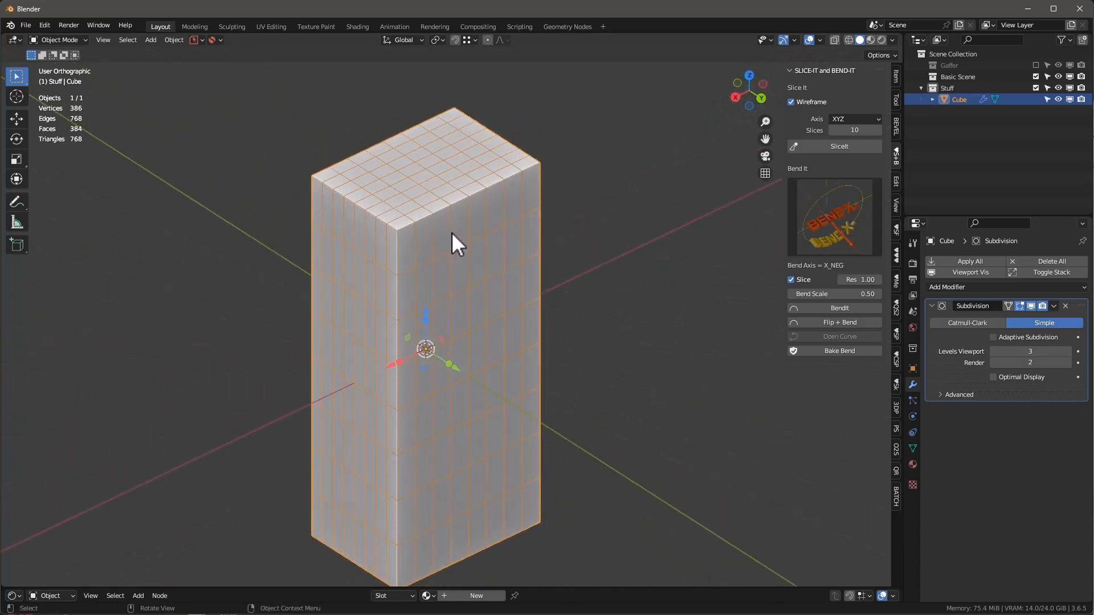
{"action": "left_click", "coordinate": [969, 287]}
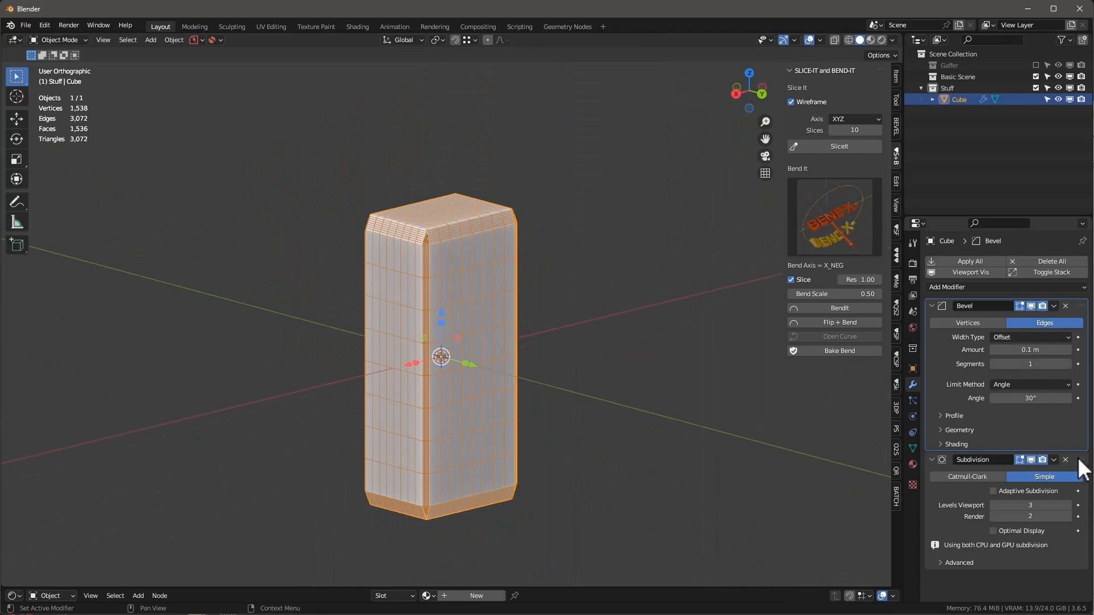
{"action": "left_click", "coordinate": [1064, 459]}
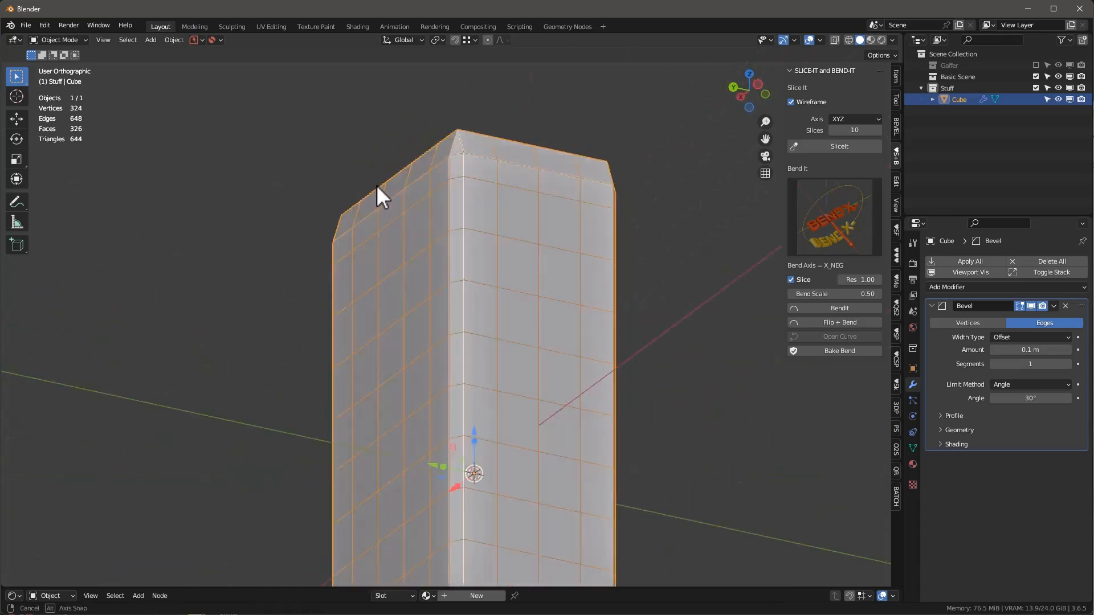
{"action": "left_click_drag", "start_coordinate": [381, 195], "coordinate": [486, 272]}
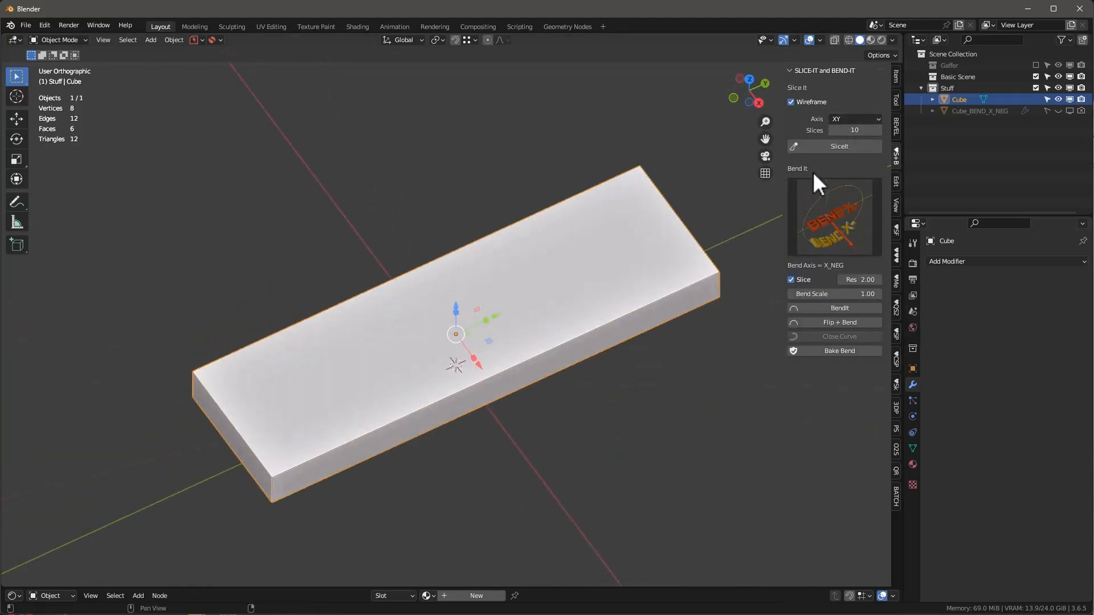
Step: Slice the slab before and after clearing its rotation, then enter Edit Mode
{"action": "left_click", "coordinate": [833, 146]}
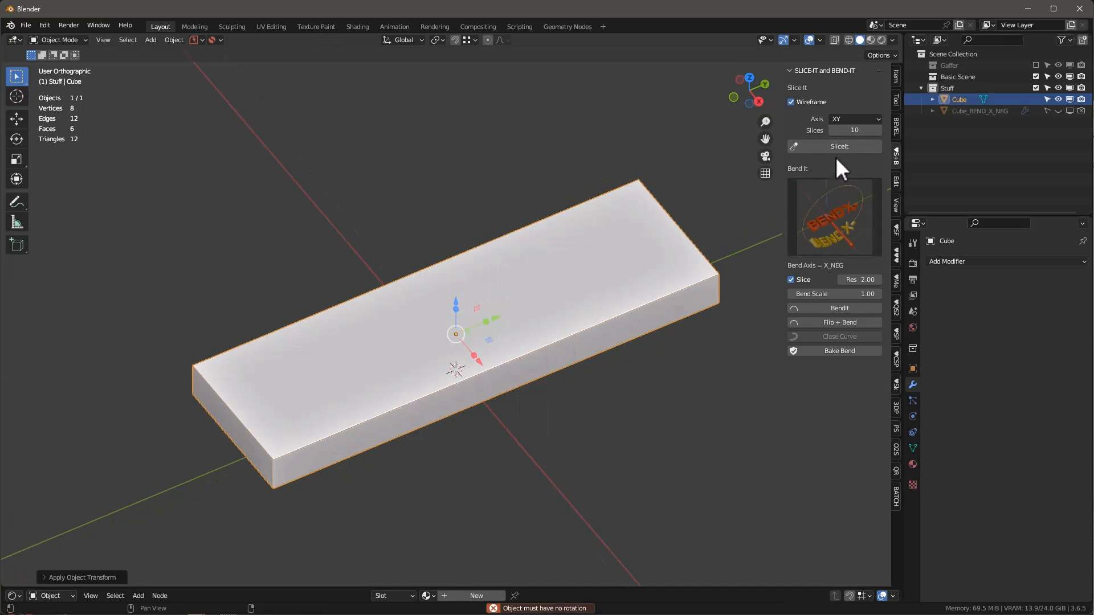
{"action": "left_click", "coordinate": [838, 145]}
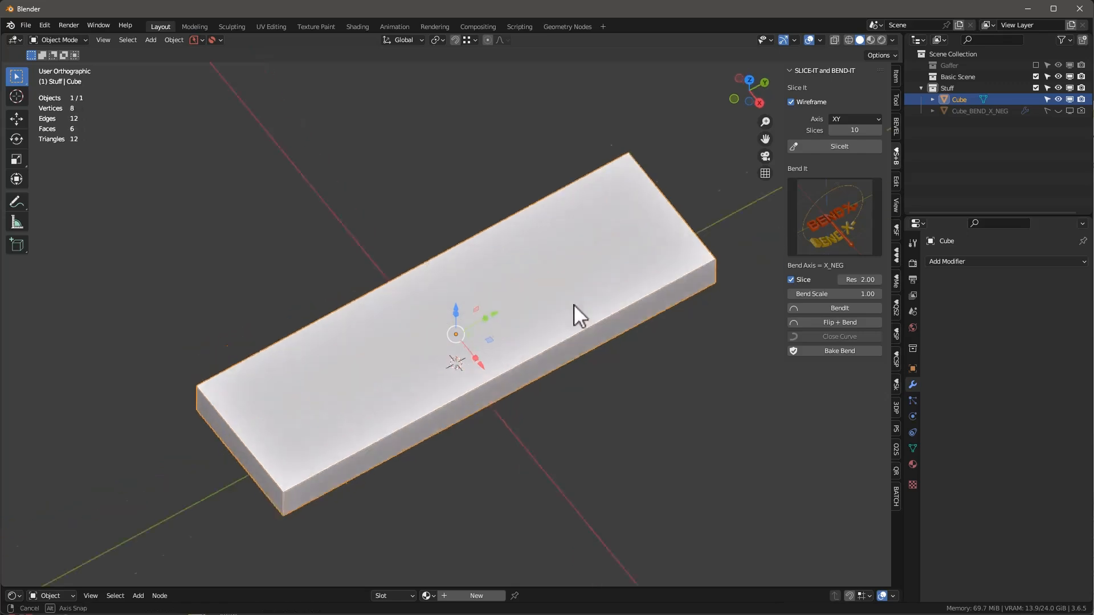
{"action": "key", "text": "Tab"}
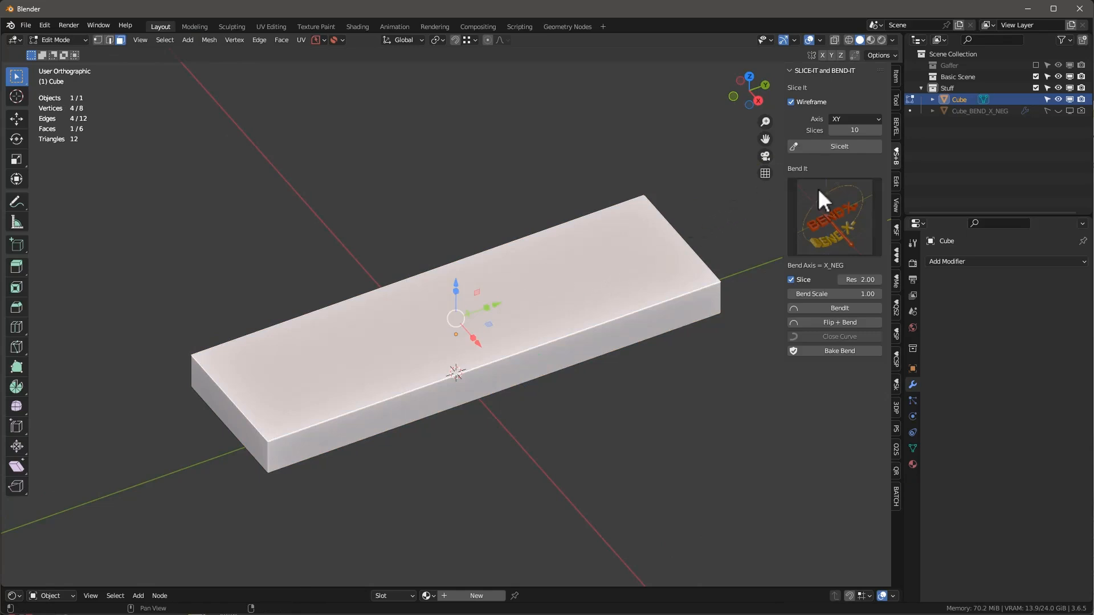
Step: Slice the selected top face into 20 sections and switch the axis to Y and Z
{"action": "left_click", "coordinate": [833, 146]}
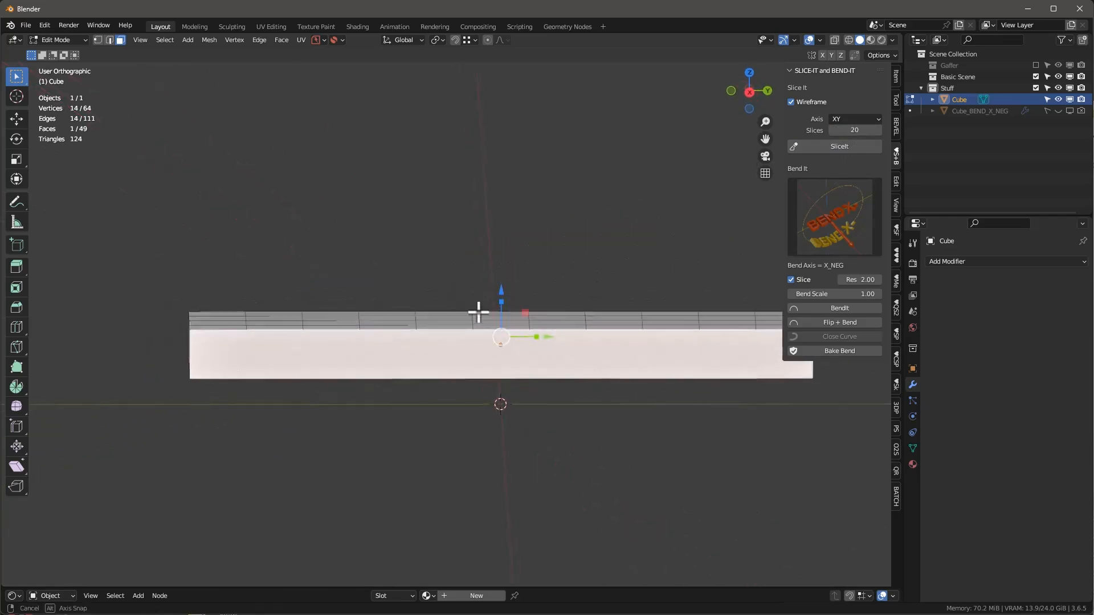
{"action": "left_click", "coordinate": [854, 119]}
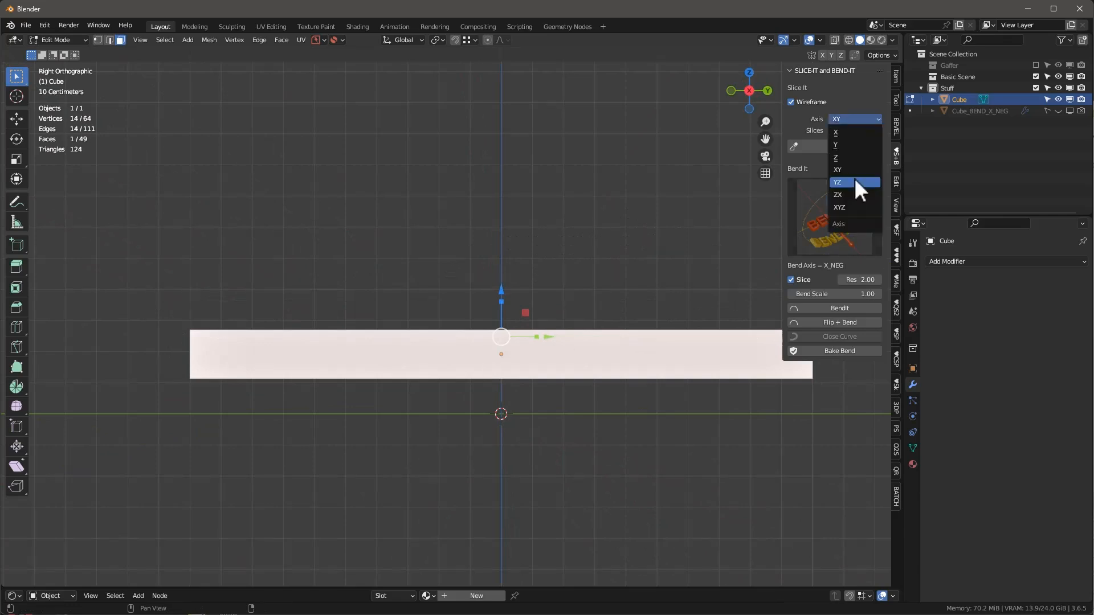
{"action": "left_click", "coordinate": [838, 181]}
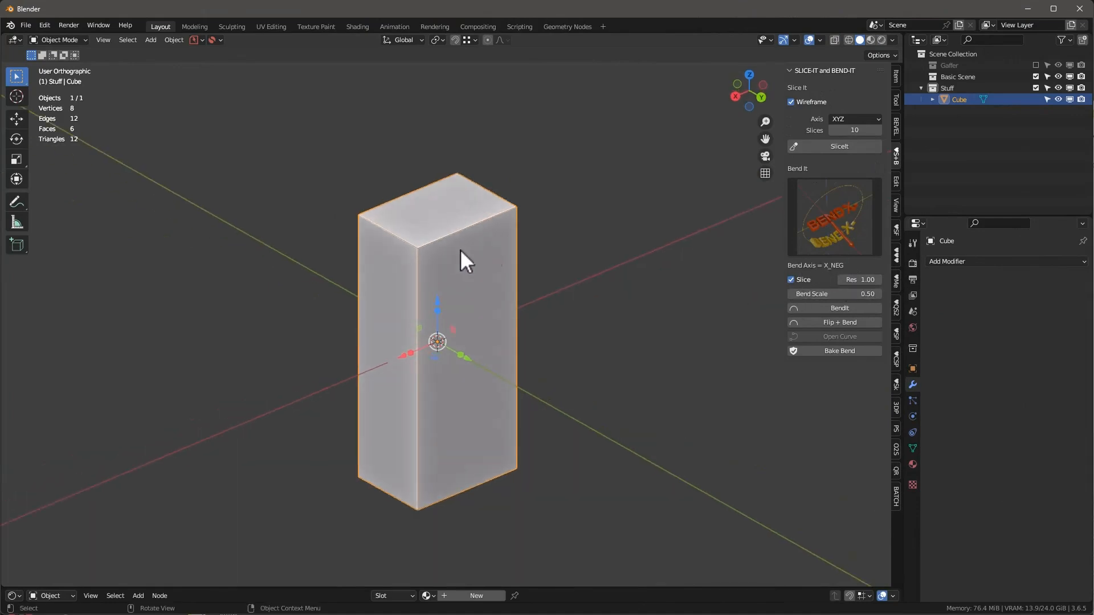
{"action": "mouse_move", "coordinate": [399, 383]}
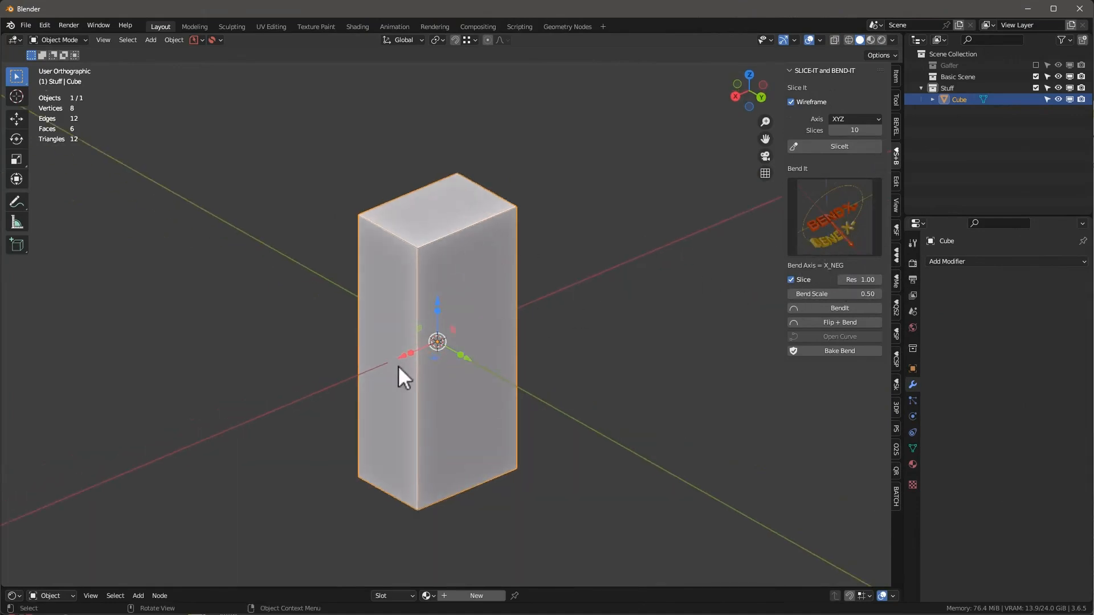
Step: Scale the tall box thin and set bend resolution to 2 with slicing on
{"action": "left_click_drag", "start_coordinate": [405, 378], "coordinate": [471, 362]}
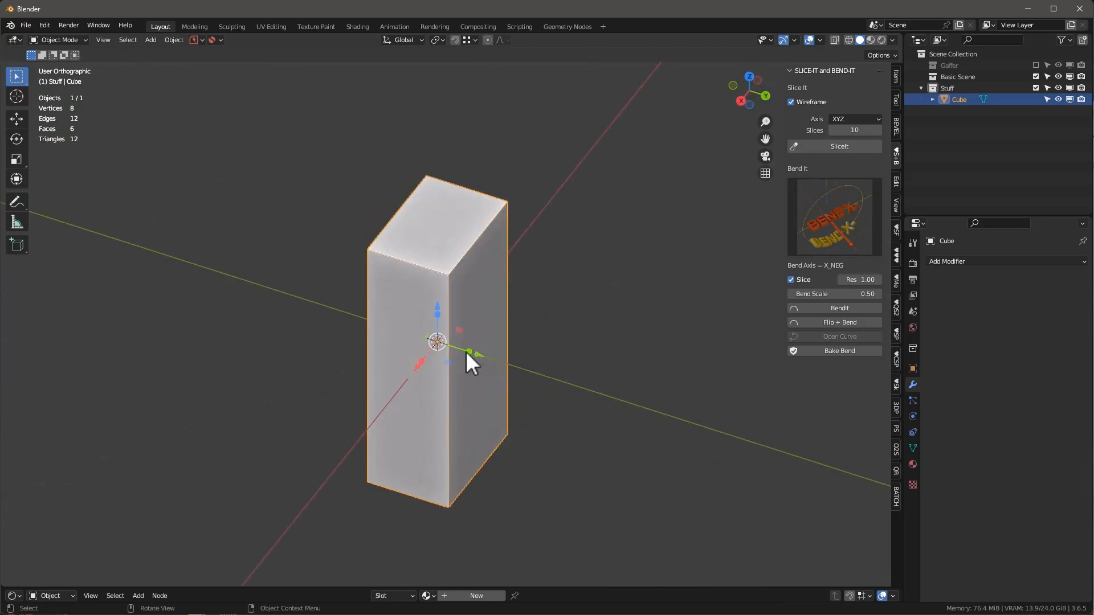
{"action": "key", "text": "s"}
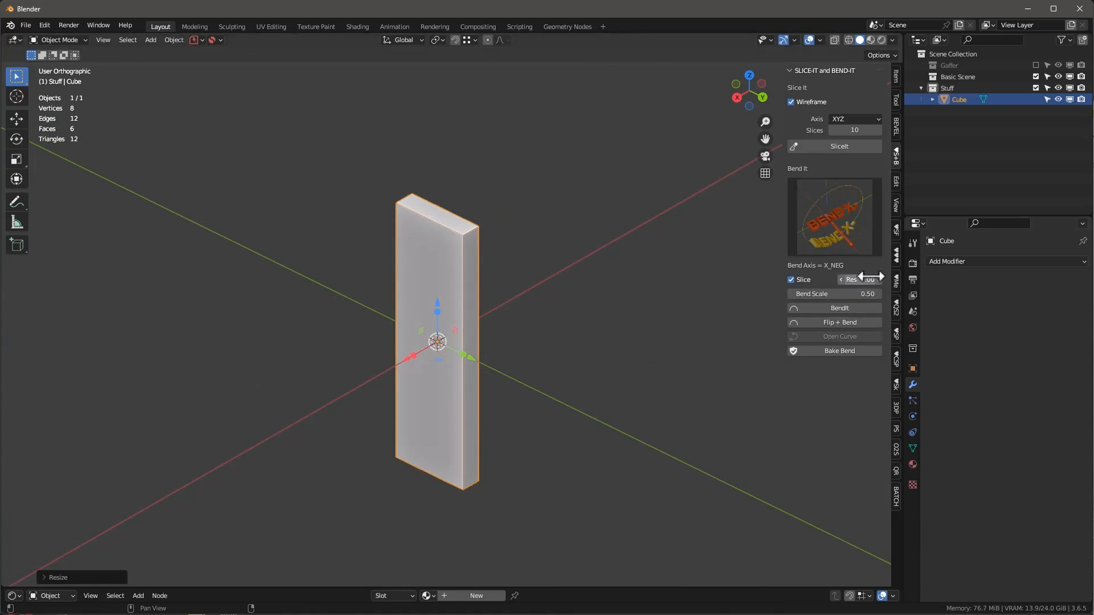
{"action": "left_click", "coordinate": [791, 279]}
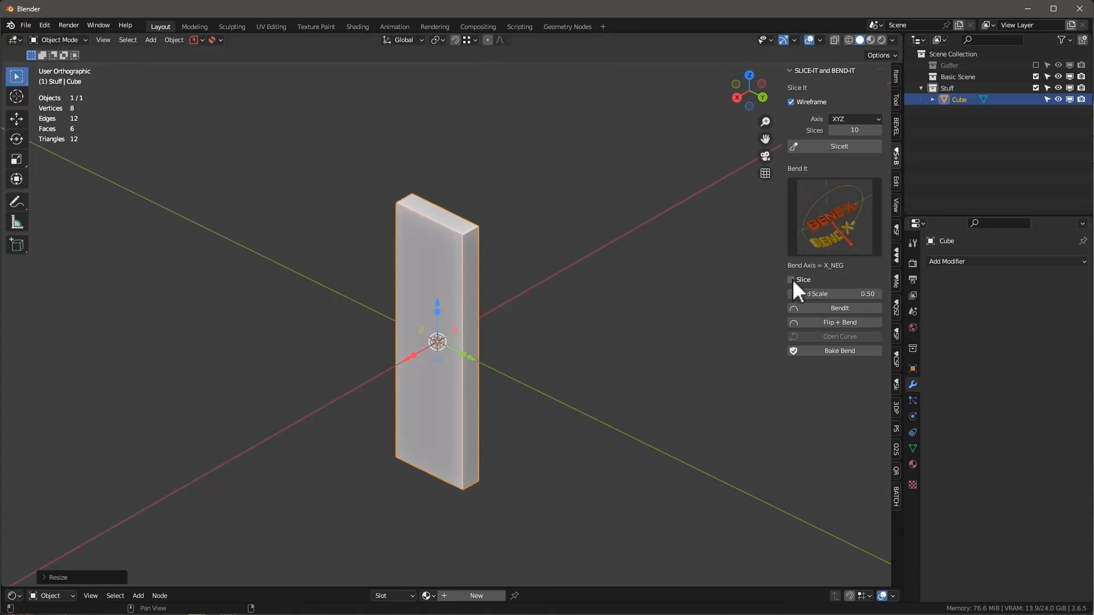
{"action": "left_click", "coordinate": [791, 280]}
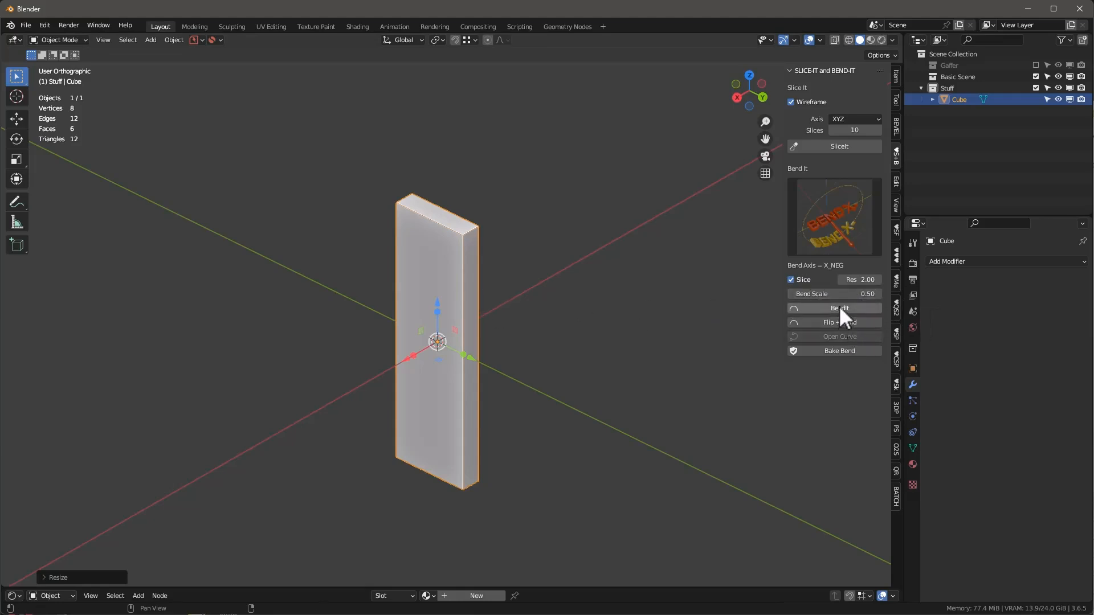
Step: Tip the slab over to lie flat and bend it into a half ring
{"action": "left_click", "coordinate": [838, 307]}
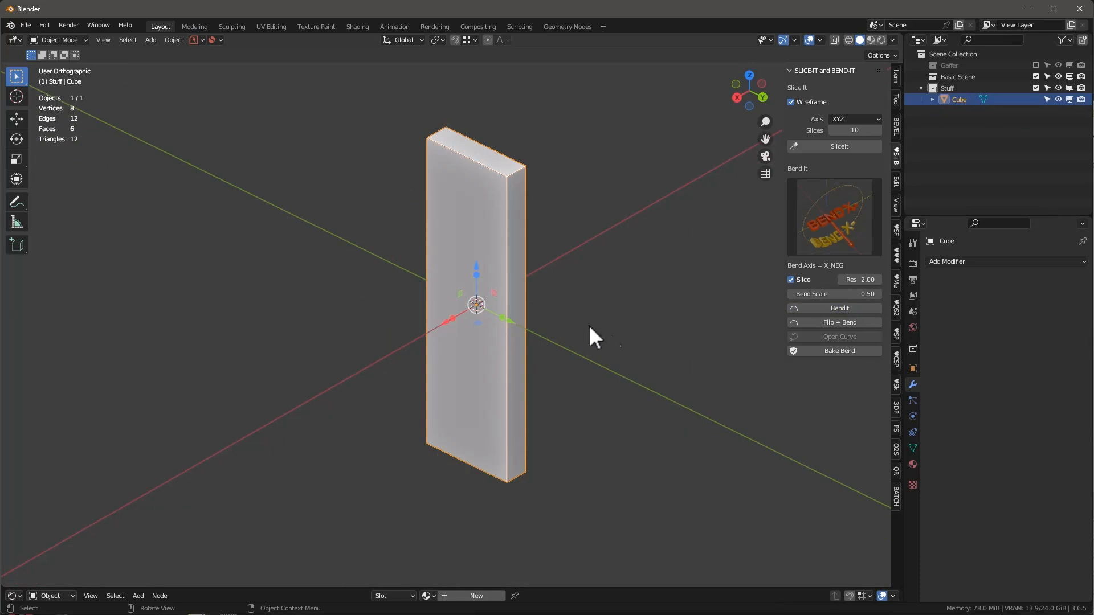
{"action": "left_click", "coordinate": [839, 308]}
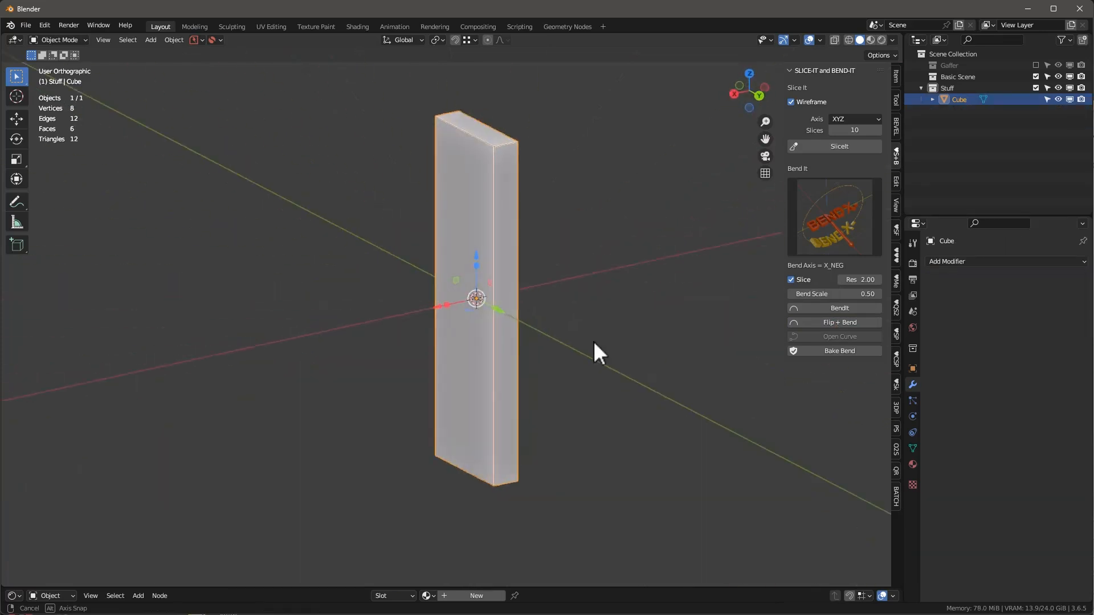
{"action": "left_click_drag", "start_coordinate": [600, 349], "coordinate": [552, 377]}
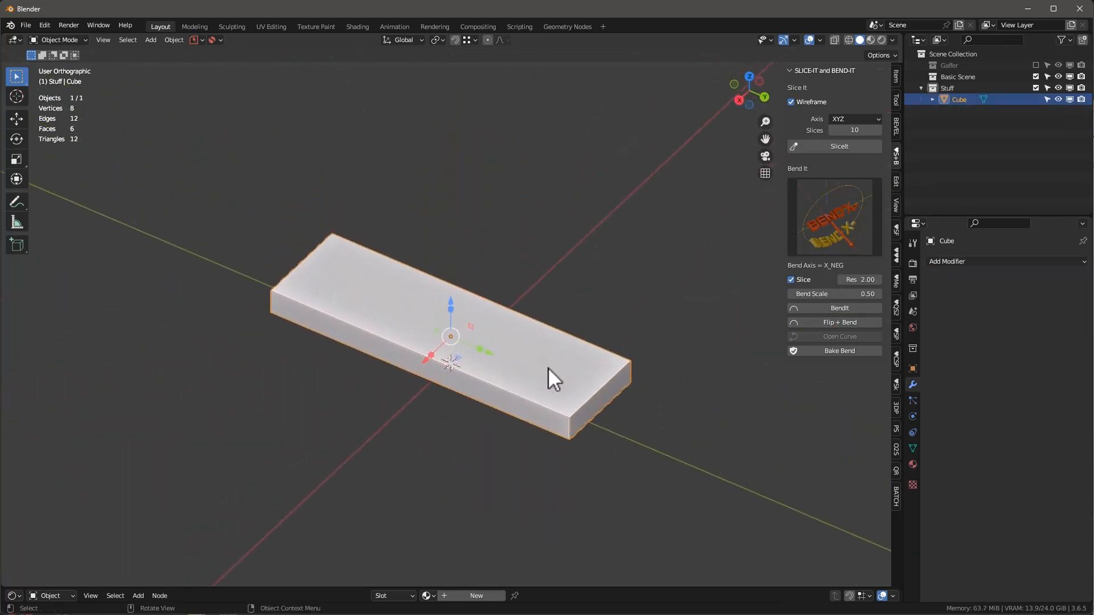
{"action": "left_click", "coordinate": [839, 307]}
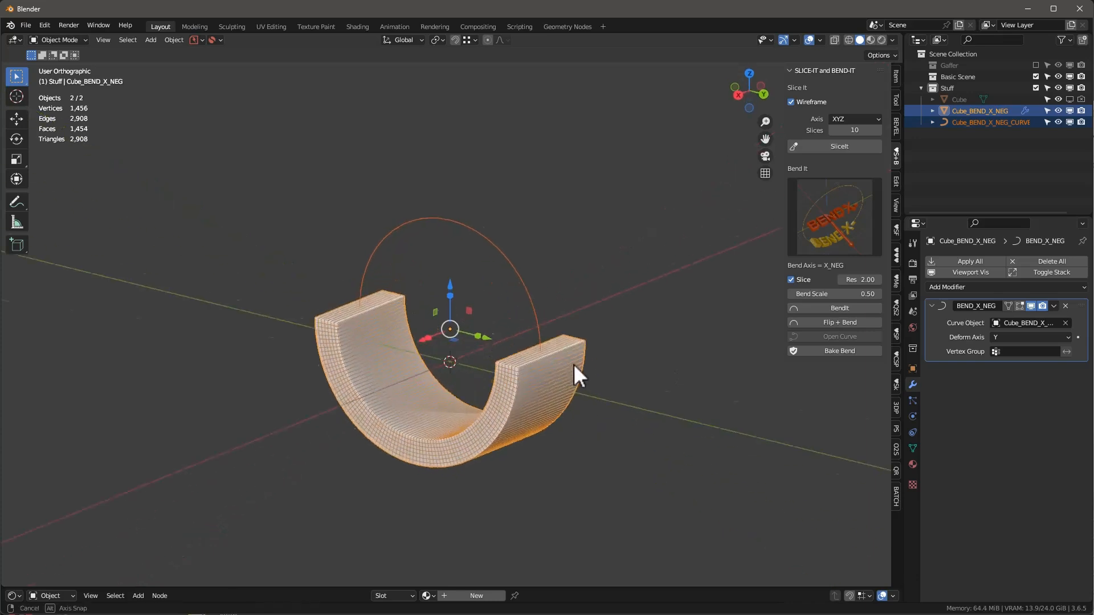
Step: Re-bend the slab at Bend Scale 1.00 into a welded closed ring and select the bend curve
{"action": "left_click_drag", "start_coordinate": [579, 373], "coordinate": [523, 425]}
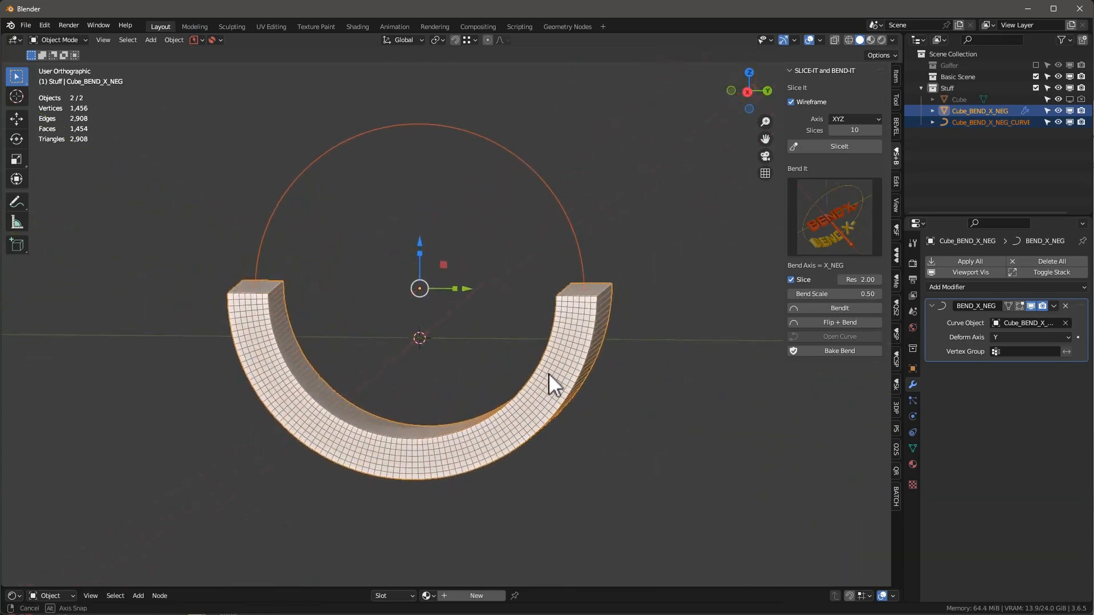
{"action": "left_click_drag", "start_coordinate": [551, 384], "coordinate": [492, 429]}
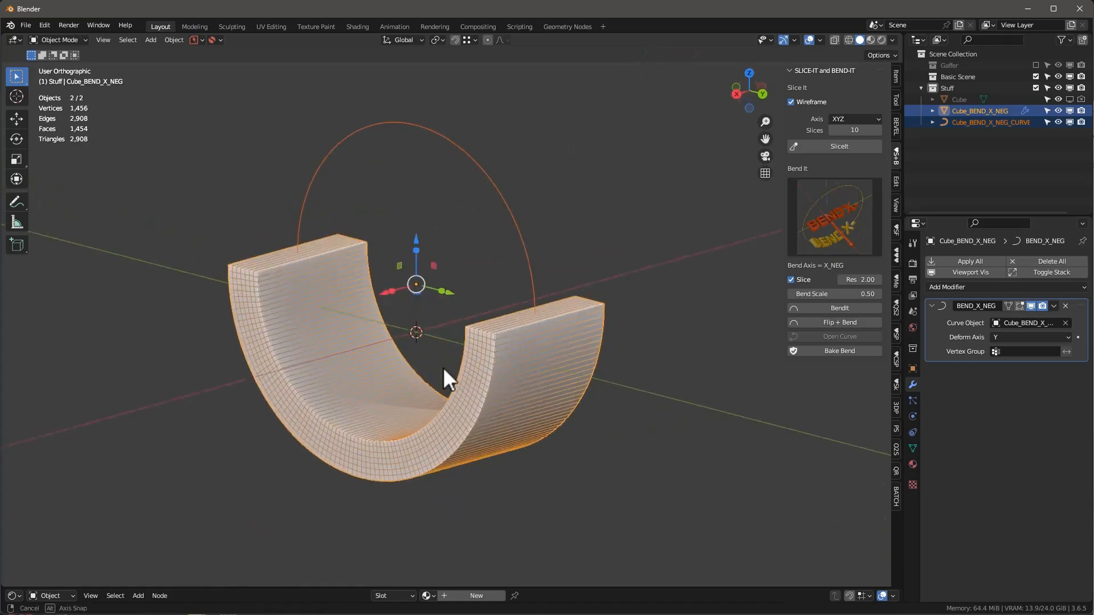
{"action": "left_click_drag", "start_coordinate": [447, 377], "coordinate": [414, 293]}
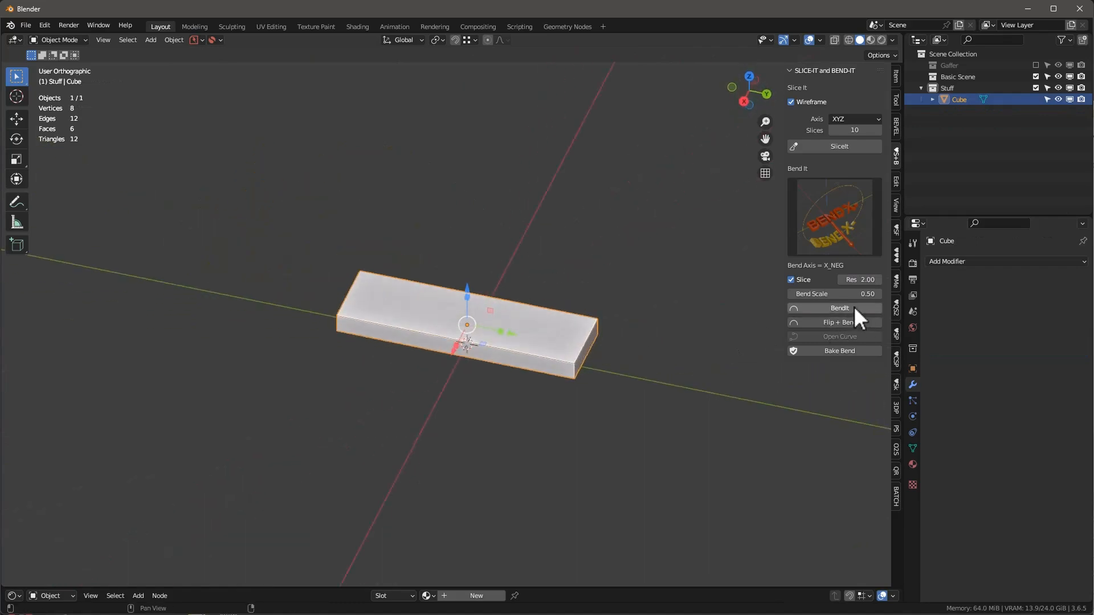
{"action": "double_click", "coordinate": [834, 294]}
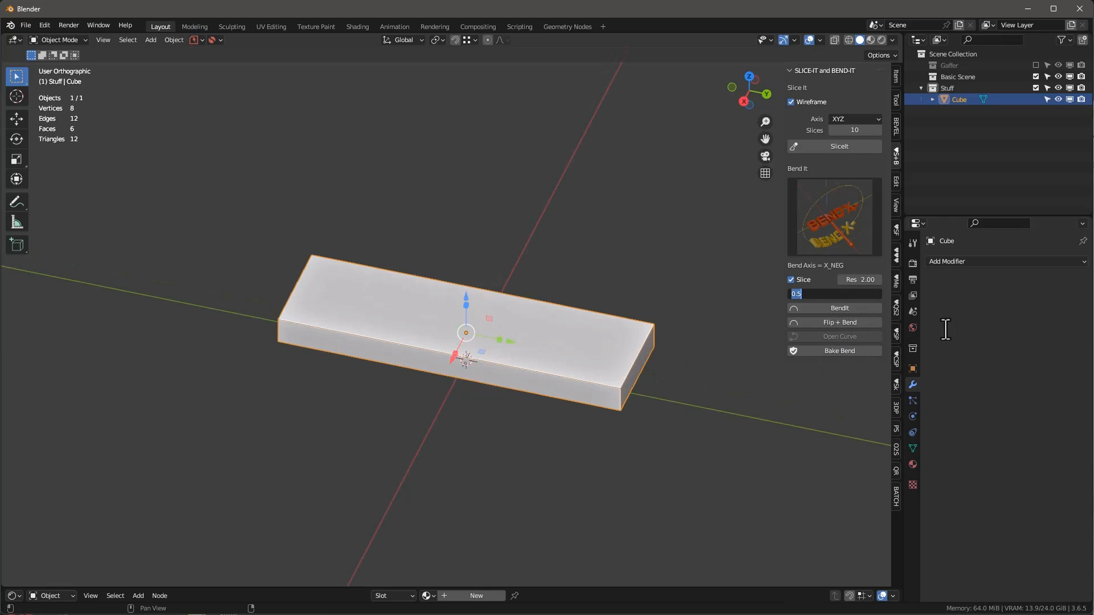
{"action": "left_click", "coordinate": [833, 308]}
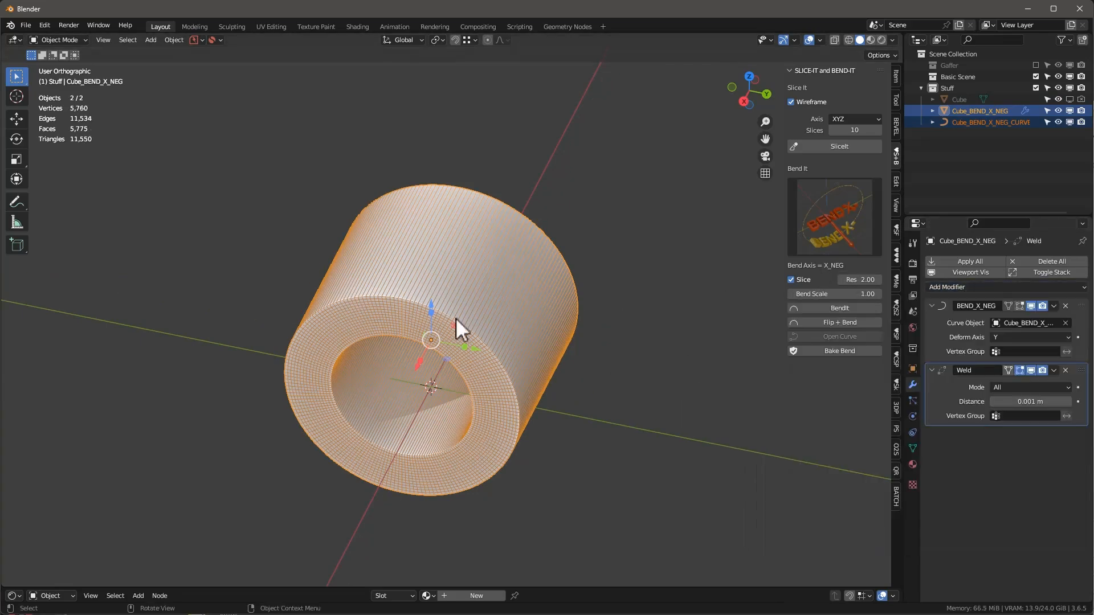
{"action": "left_click_drag", "start_coordinate": [460, 328], "coordinate": [489, 290]}
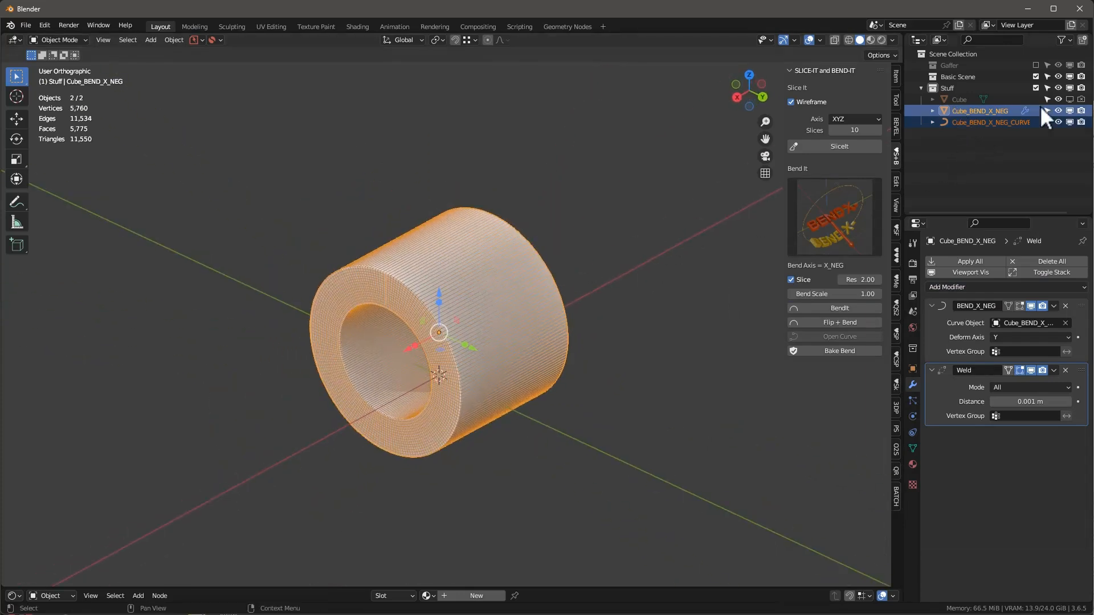
{"action": "left_click", "coordinate": [991, 123]}
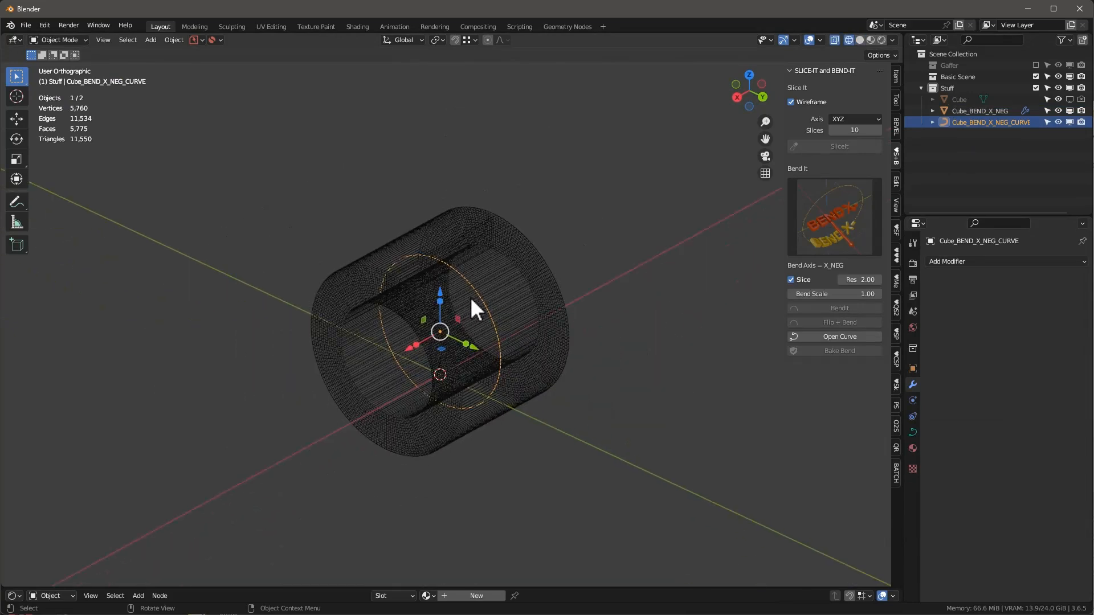
Step: Open the BEND_X_NEG_CURVE so the ring unrolls into a hooked strip
{"action": "key", "text": "s"}
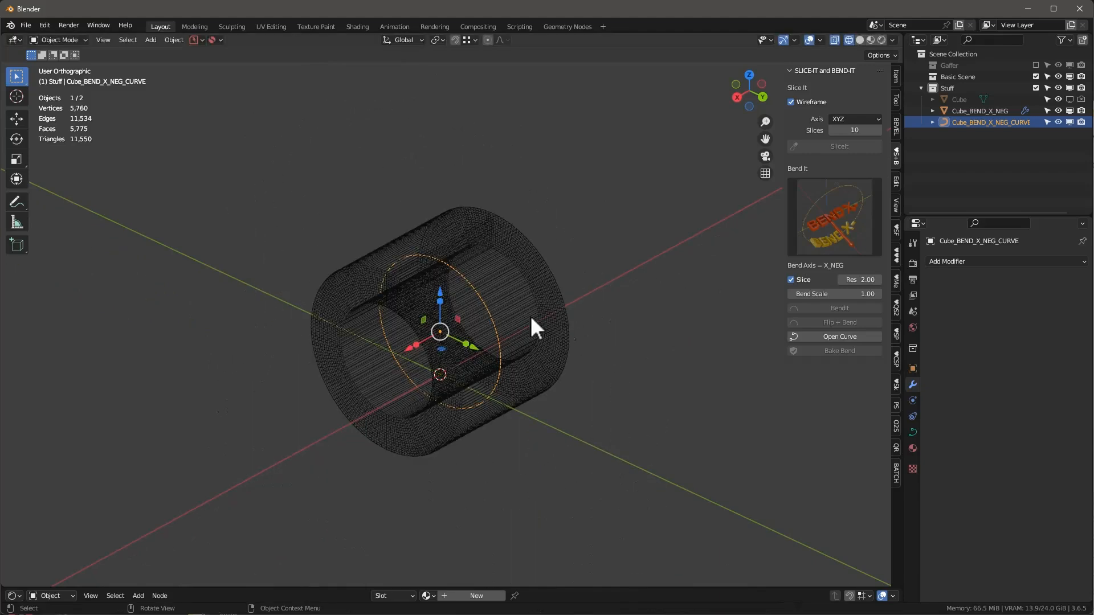
{"action": "left_click", "coordinate": [839, 336]}
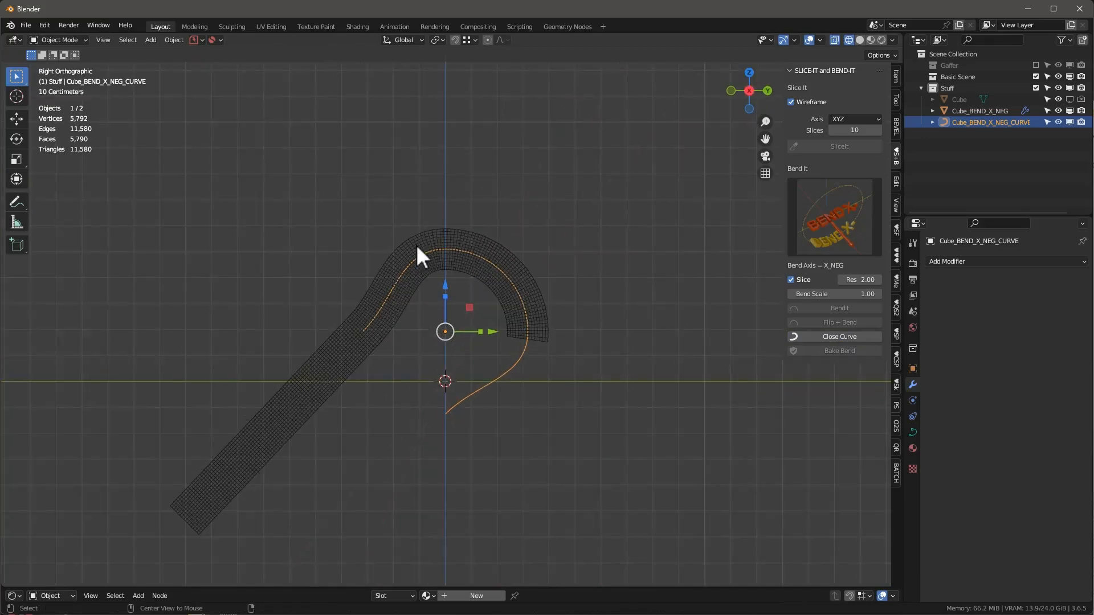
Step: Delete extra curve points, reposition the rest and extrude one upward to kink the strip
{"action": "key", "text": "Tab"}
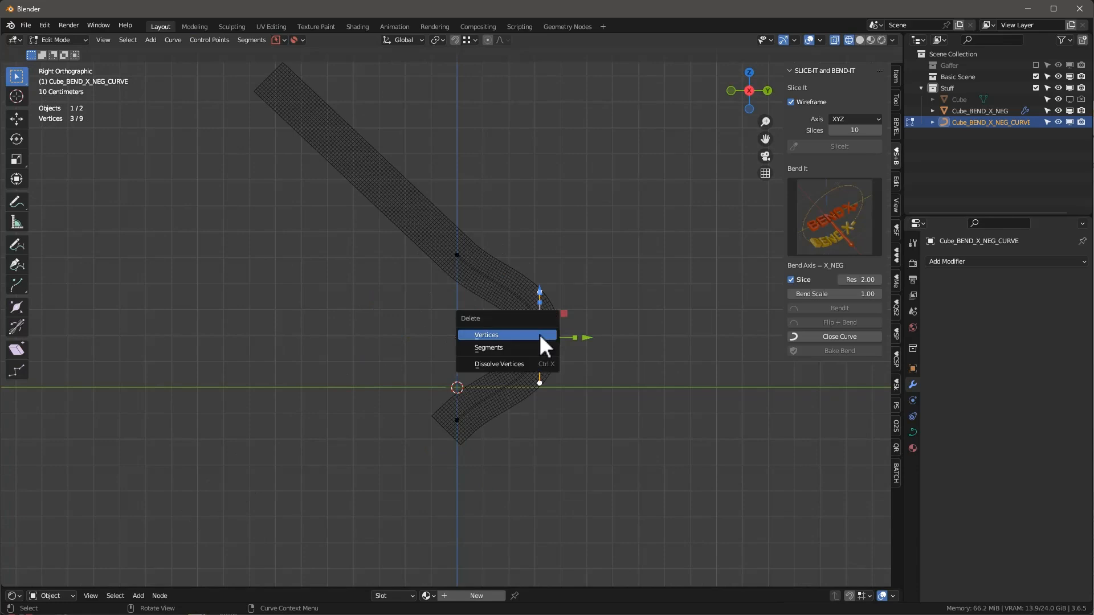
{"action": "left_click", "coordinate": [486, 335]}
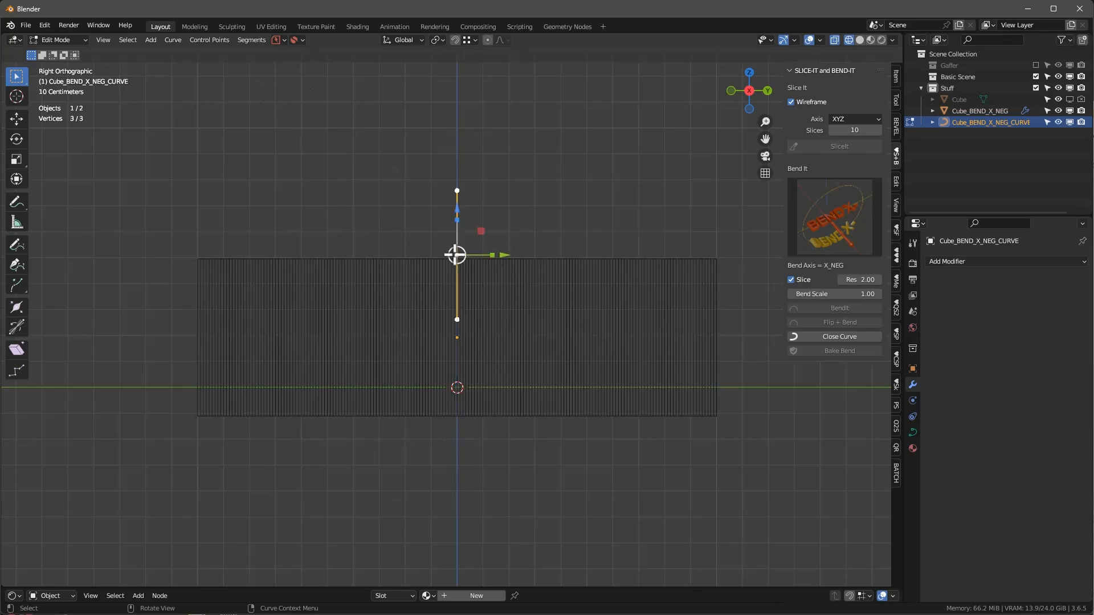
{"action": "mouse_move", "coordinate": [519, 185]}
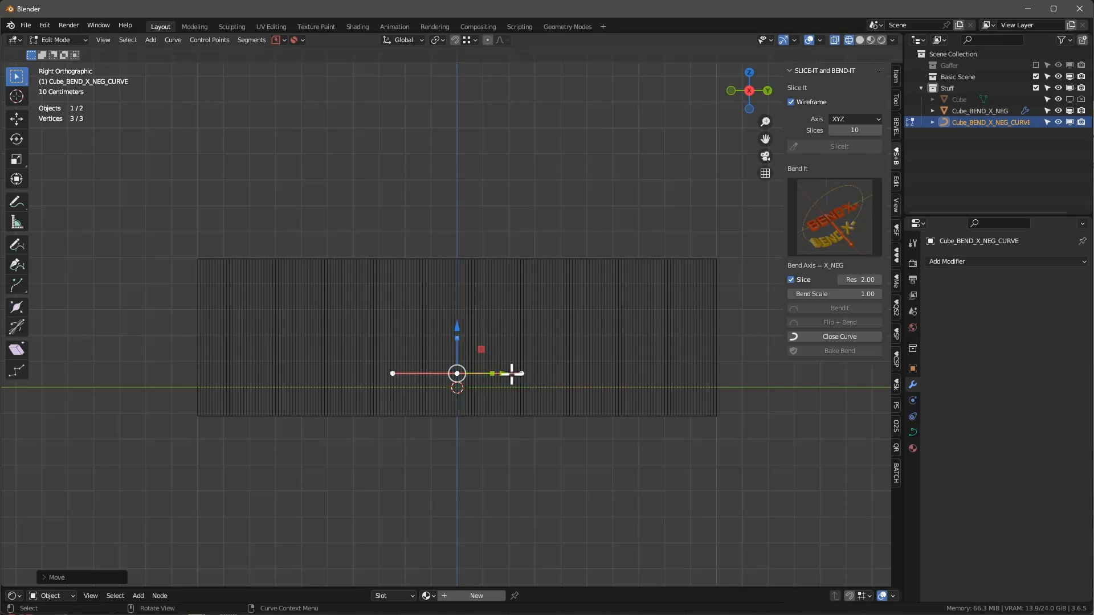
{"action": "left_click_drag", "start_coordinate": [457, 374], "coordinate": [282, 374]}
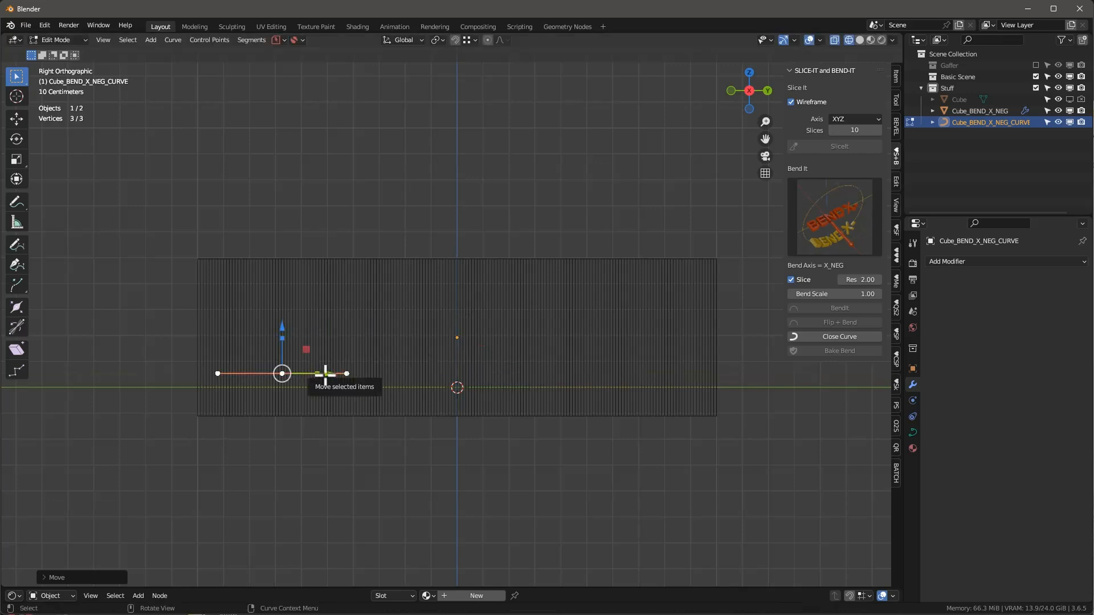
{"action": "left_click_drag", "start_coordinate": [282, 374], "coordinate": [290, 271]}
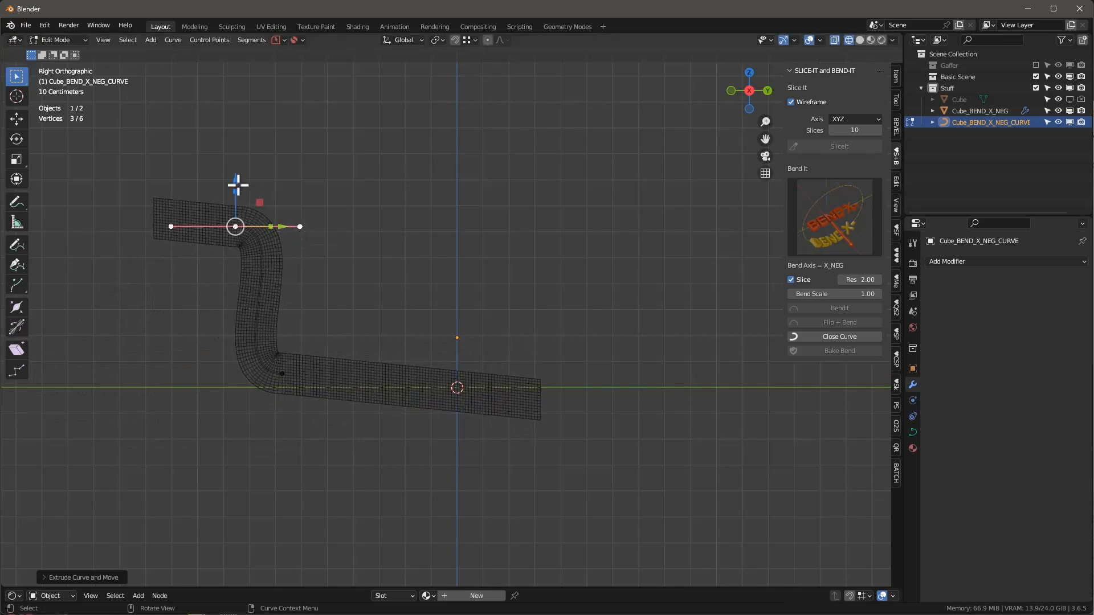
{"action": "left_click_drag", "start_coordinate": [300, 226], "coordinate": [281, 181]}
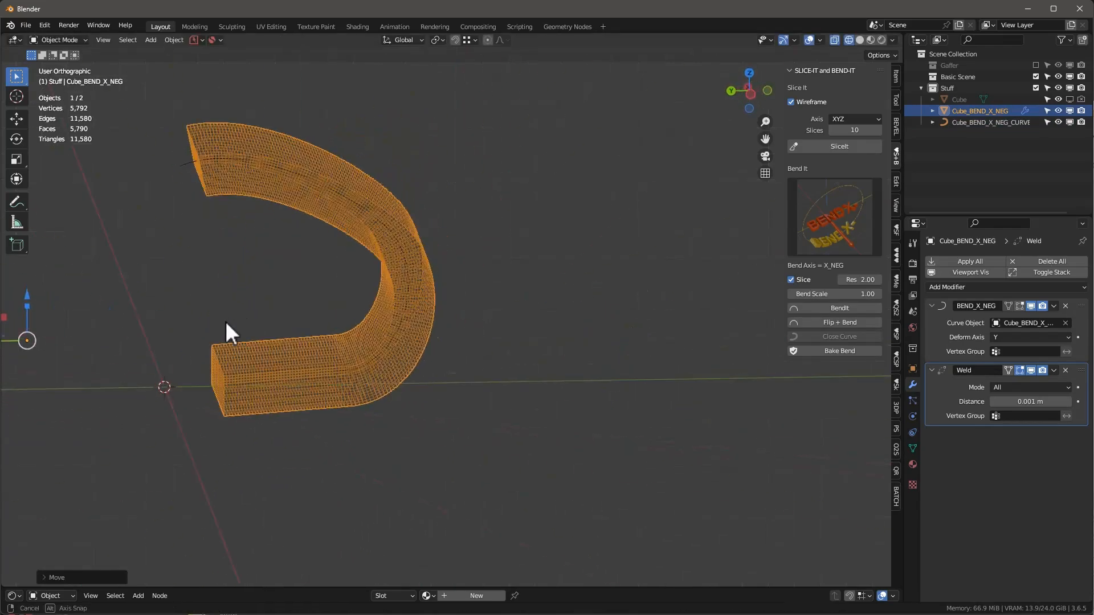
Step: Orbit around the bent strip to view its thick C-shaped hook
{"action": "left_click_drag", "start_coordinate": [230, 332], "coordinate": [621, 401]}
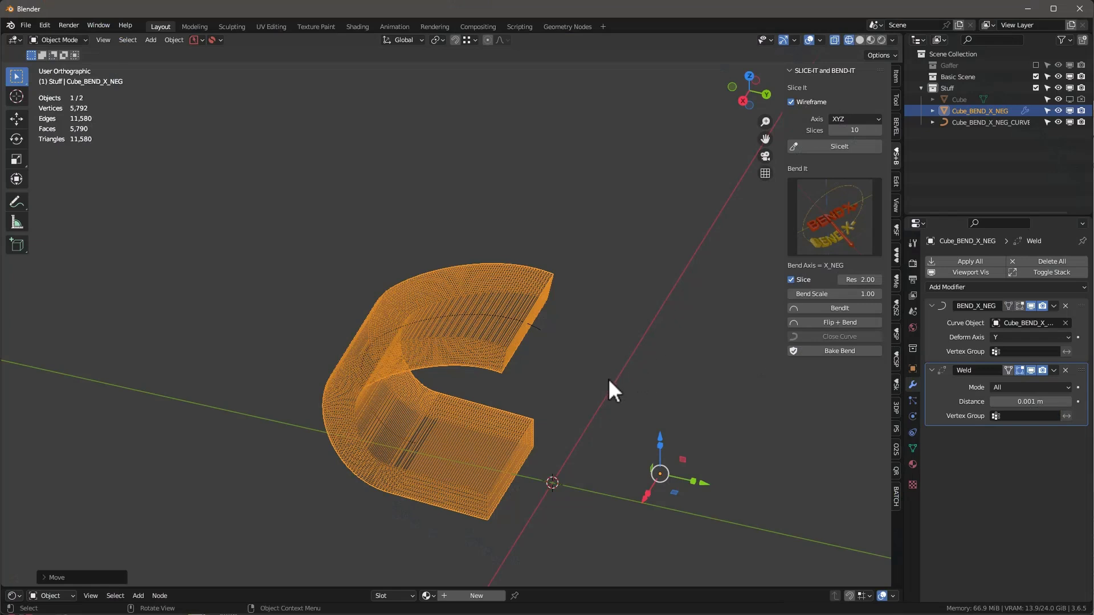
{"action": "left_click_drag", "start_coordinate": [610, 391], "coordinate": [795, 207]}
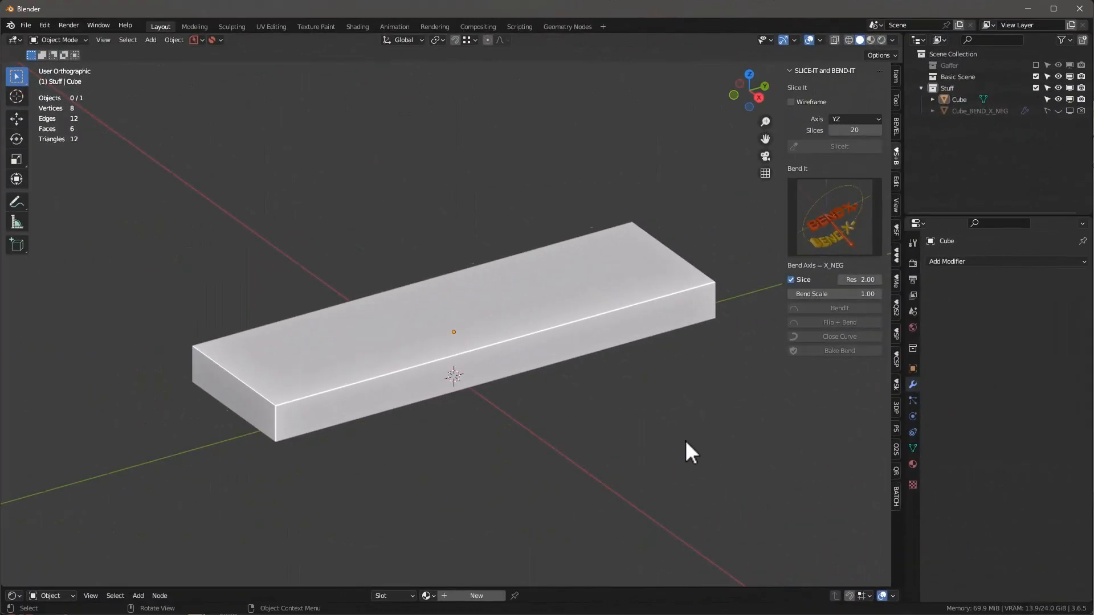
Step: Slice the flat slab into 40 slices and show them as wireframe
{"action": "left_click_drag", "start_coordinate": [691, 452], "coordinate": [559, 240]}
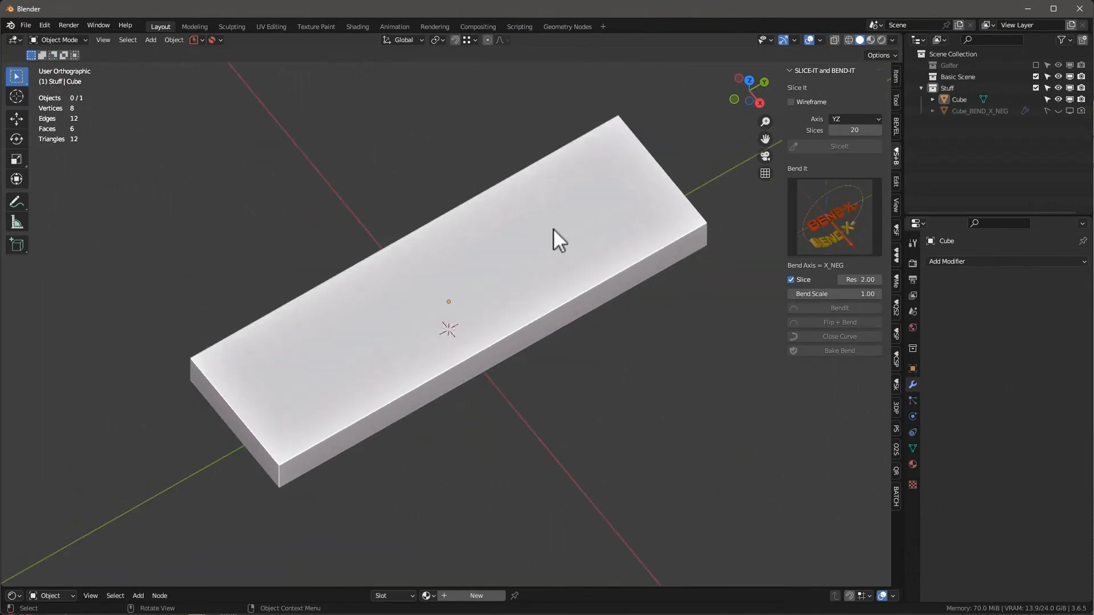
{"action": "left_click_drag", "start_coordinate": [558, 240], "coordinate": [533, 269]}
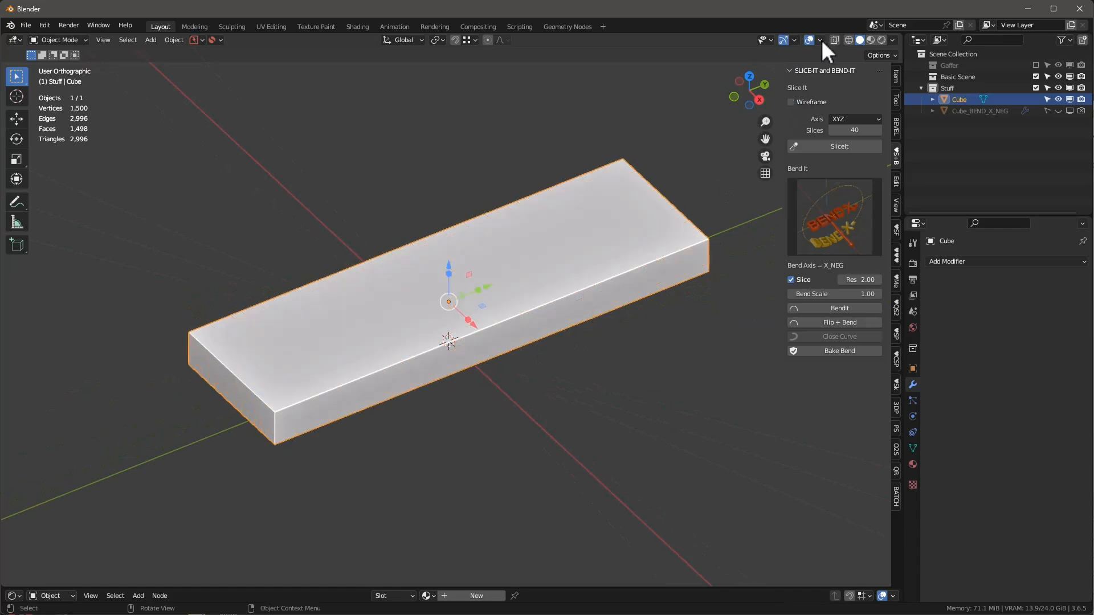
{"action": "left_click", "coordinate": [808, 39]}
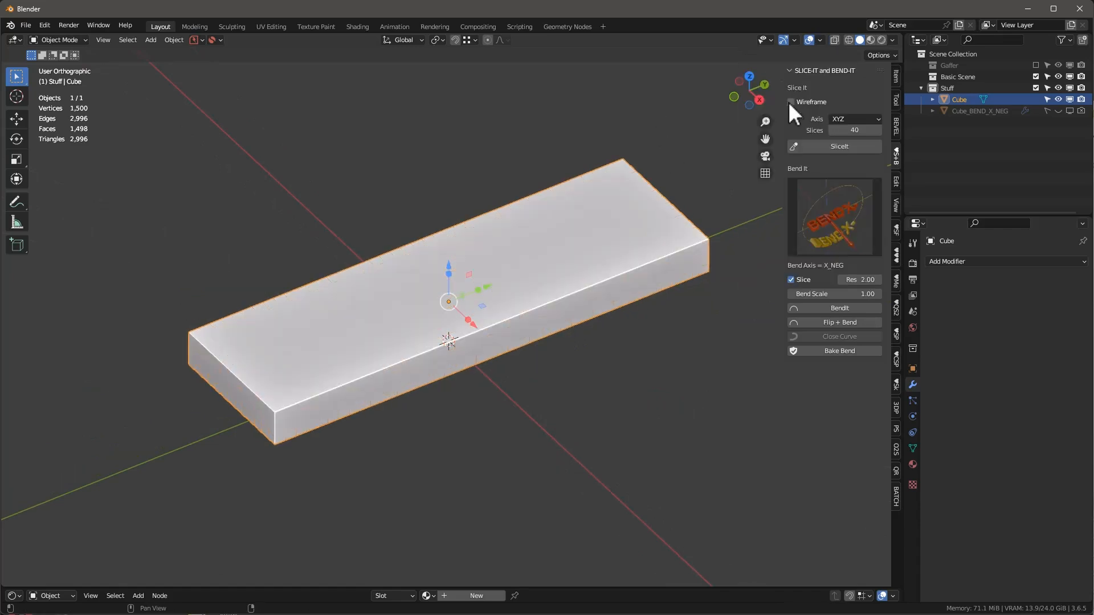
{"action": "left_click", "coordinate": [791, 101]}
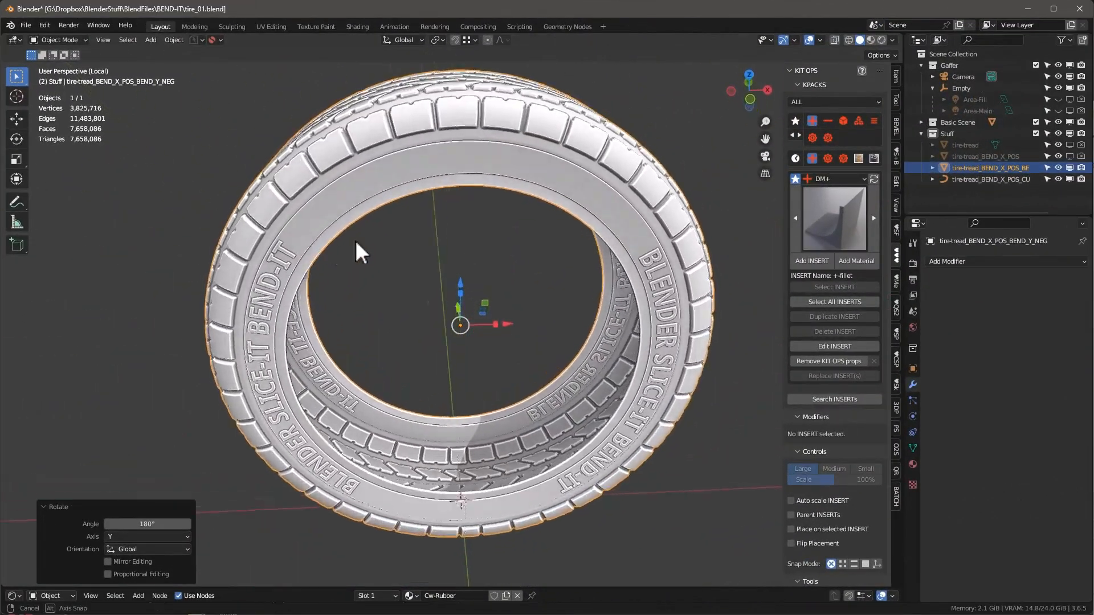
Step: Orbit the view around the finished tire
{"action": "left_click_drag", "start_coordinate": [359, 251], "coordinate": [592, 262]}
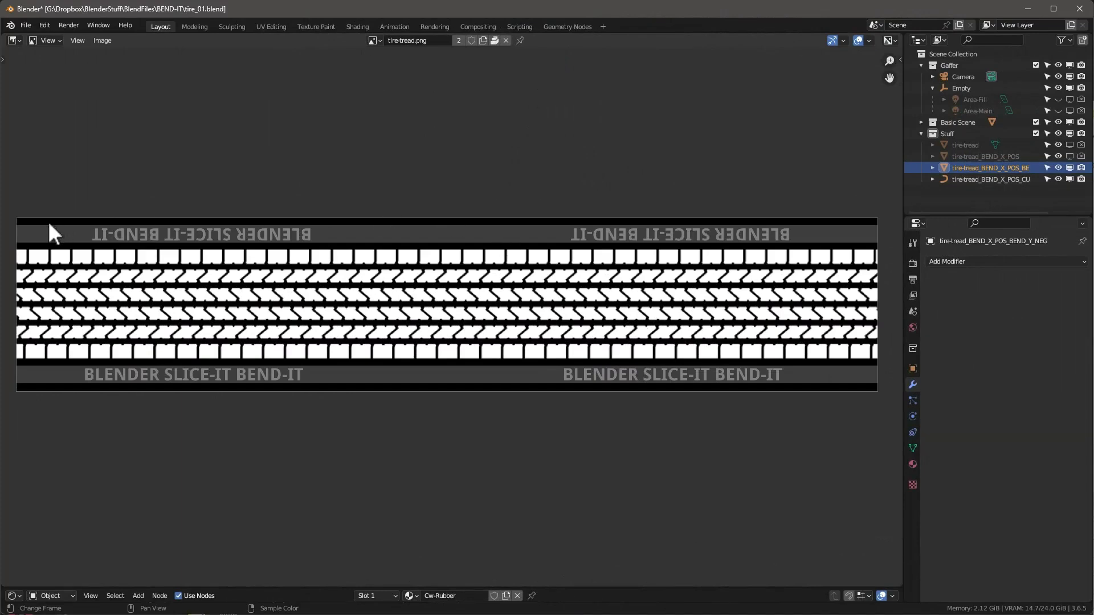
{"action": "mouse_move", "coordinate": [48, 322]}
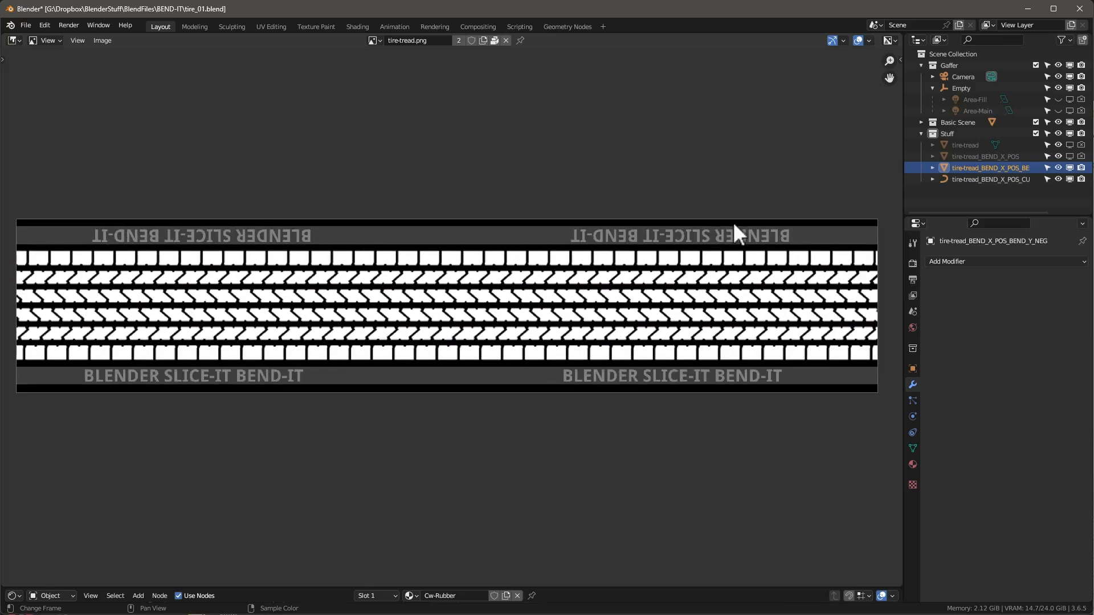
{"action": "mouse_move", "coordinate": [811, 381]}
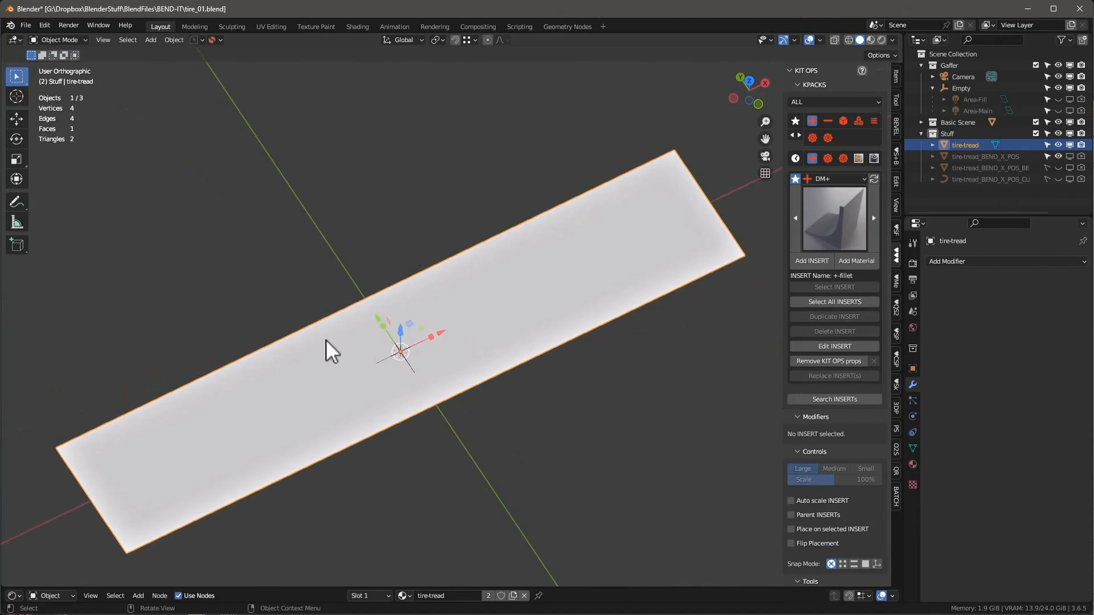
Step: Select tire-tread_BEND_X_POS_CURVE and inspect its curved channel wall with the Slice-It/Bend-It sidebar shown
{"action": "left_click", "coordinate": [990, 179]}
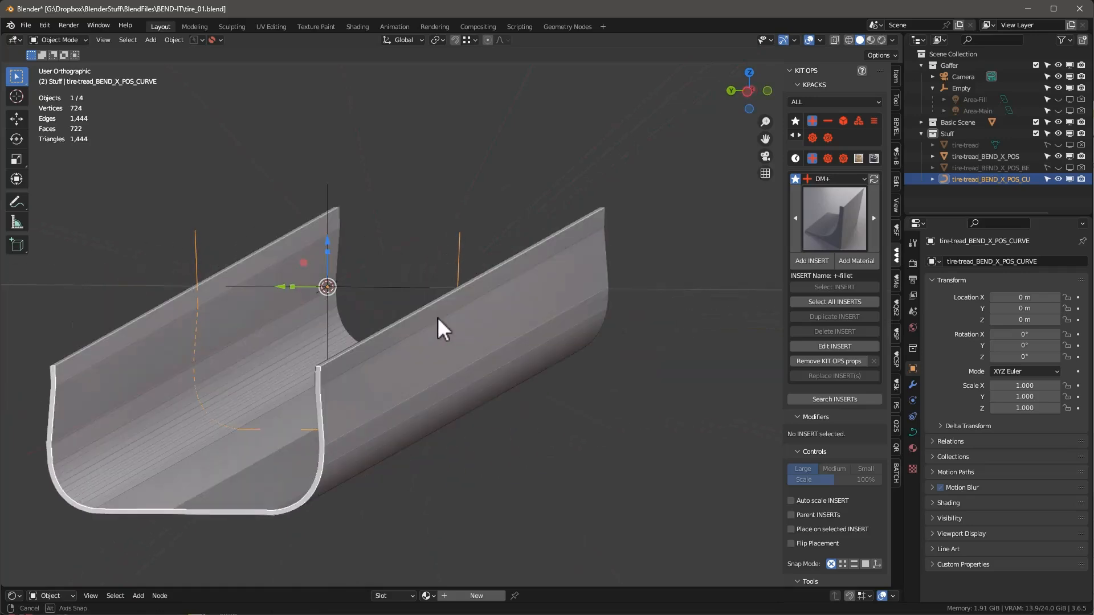
{"action": "left_click_drag", "start_coordinate": [440, 328], "coordinate": [289, 348]}
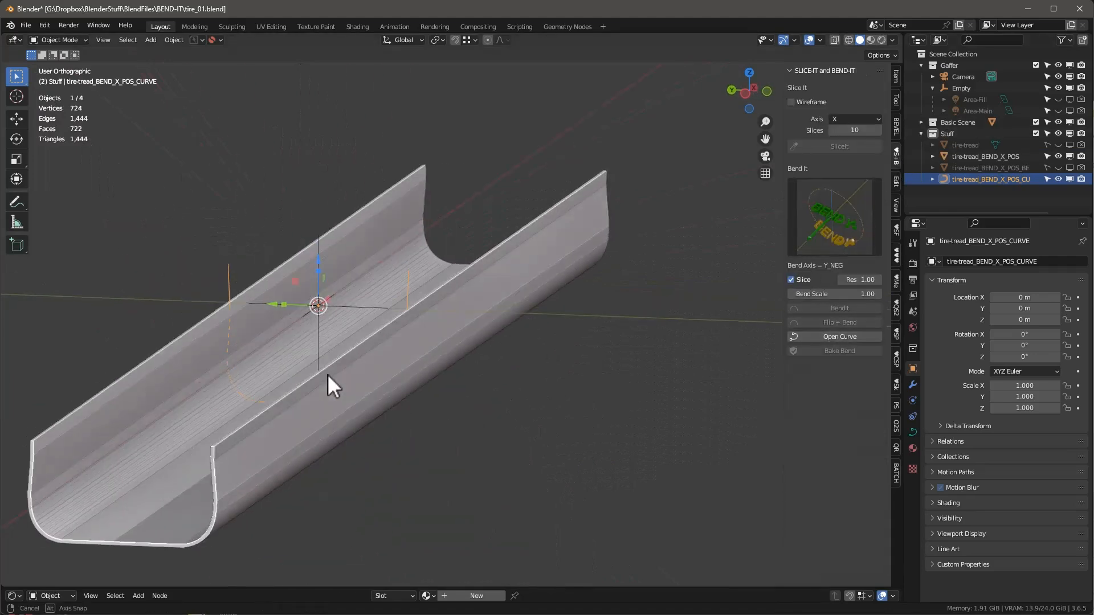
{"action": "left_click_drag", "start_coordinate": [335, 384], "coordinate": [411, 286]}
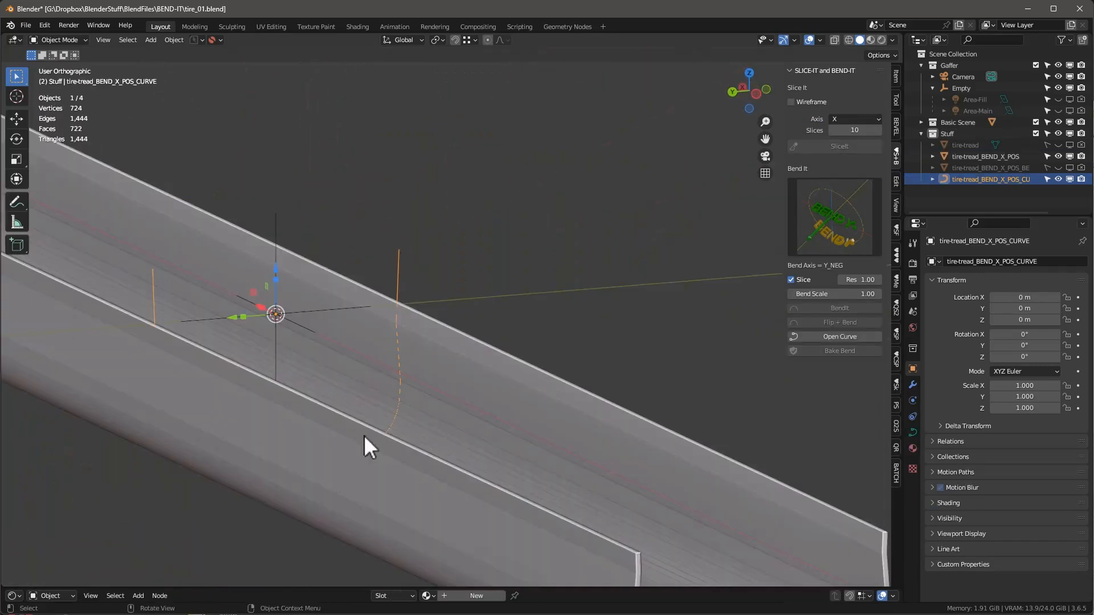
{"action": "mouse_move", "coordinate": [422, 263]}
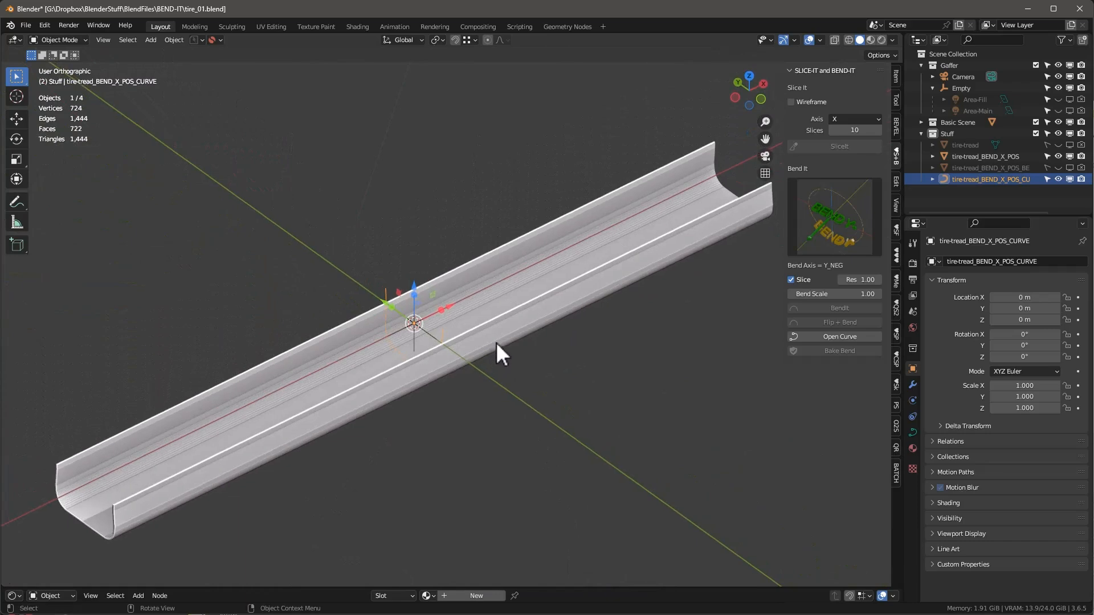
{"action": "mouse_move", "coordinate": [521, 233]}
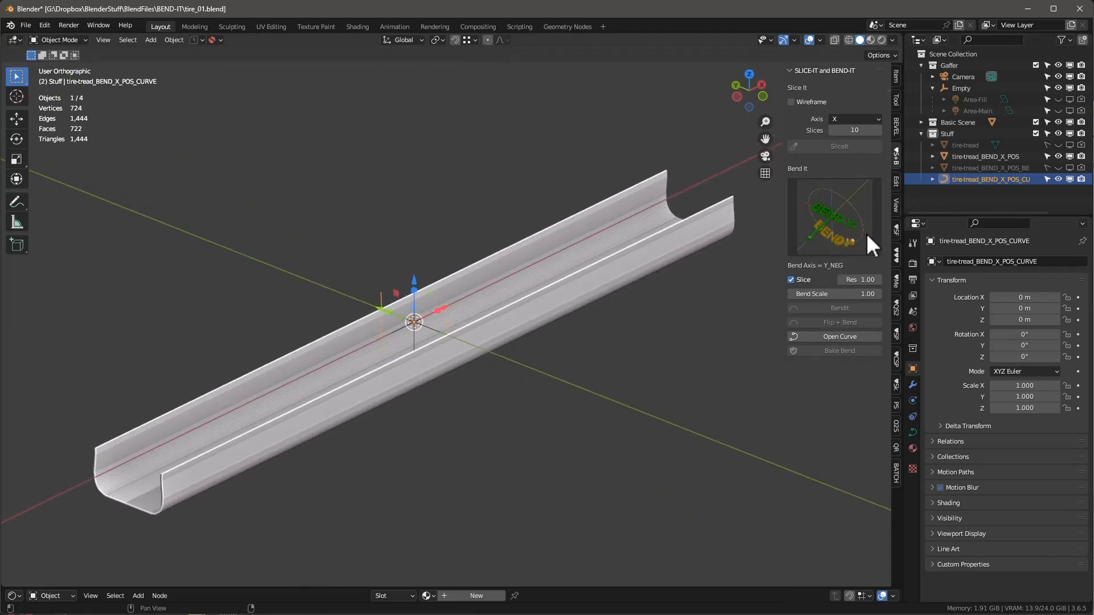
{"action": "left_click", "coordinate": [985, 156]}
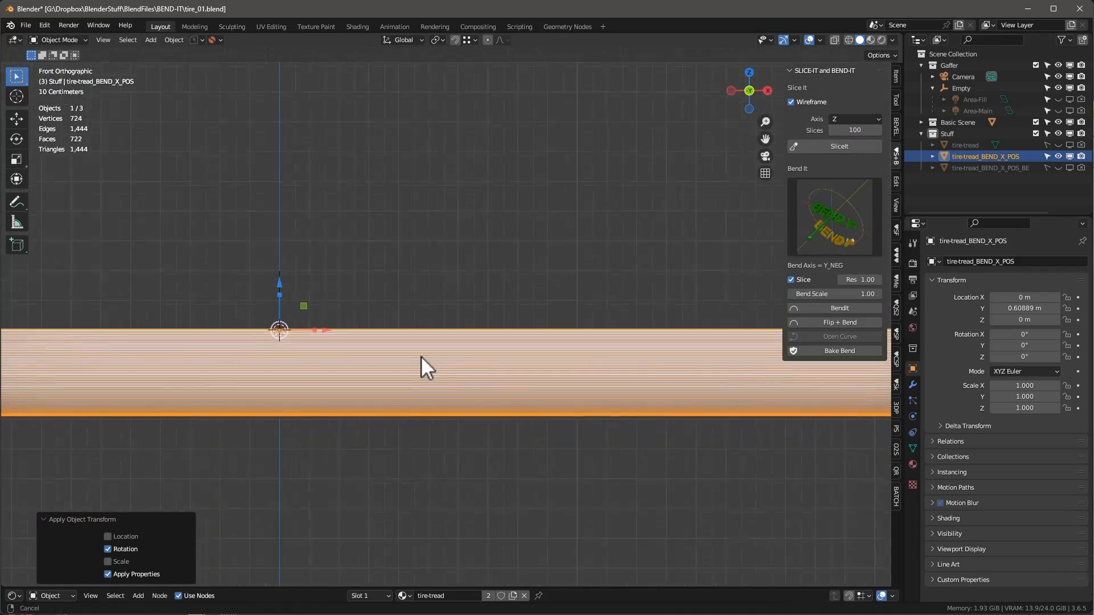
Step: Slice the straight tread strip into 360 pieces along X
{"action": "left_click_drag", "start_coordinate": [425, 365], "coordinate": [339, 440]}
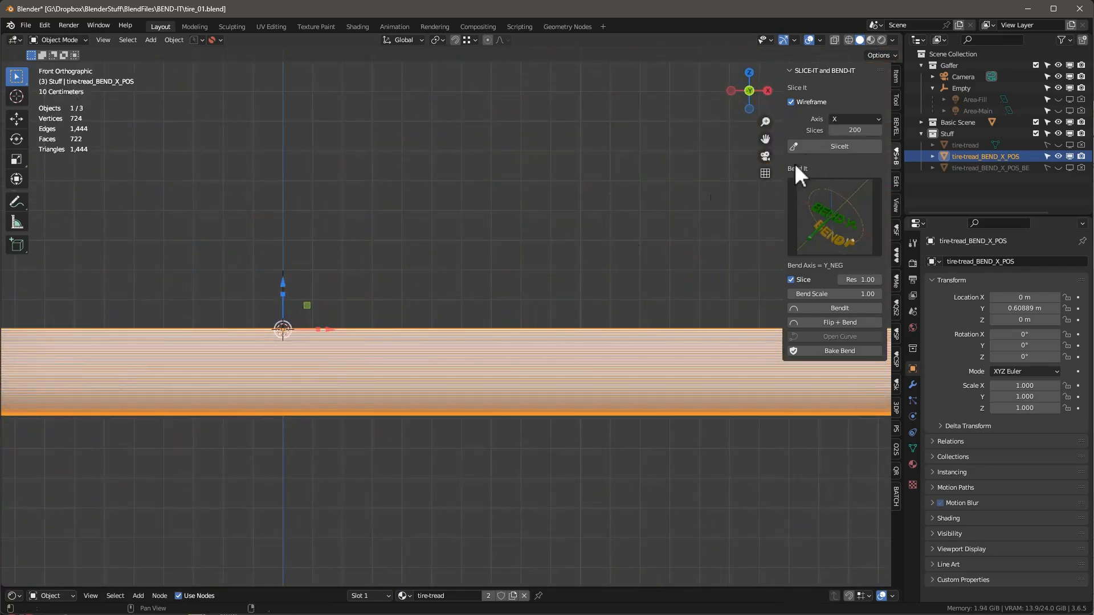
{"action": "mouse_move", "coordinate": [508, 112]}
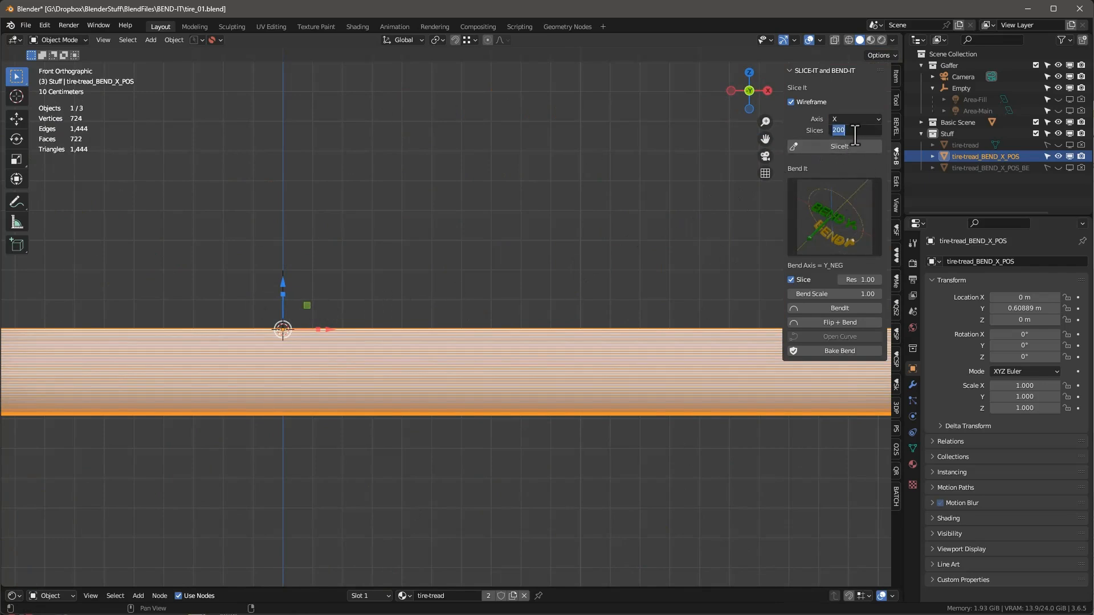
{"action": "type", "text": "360"}
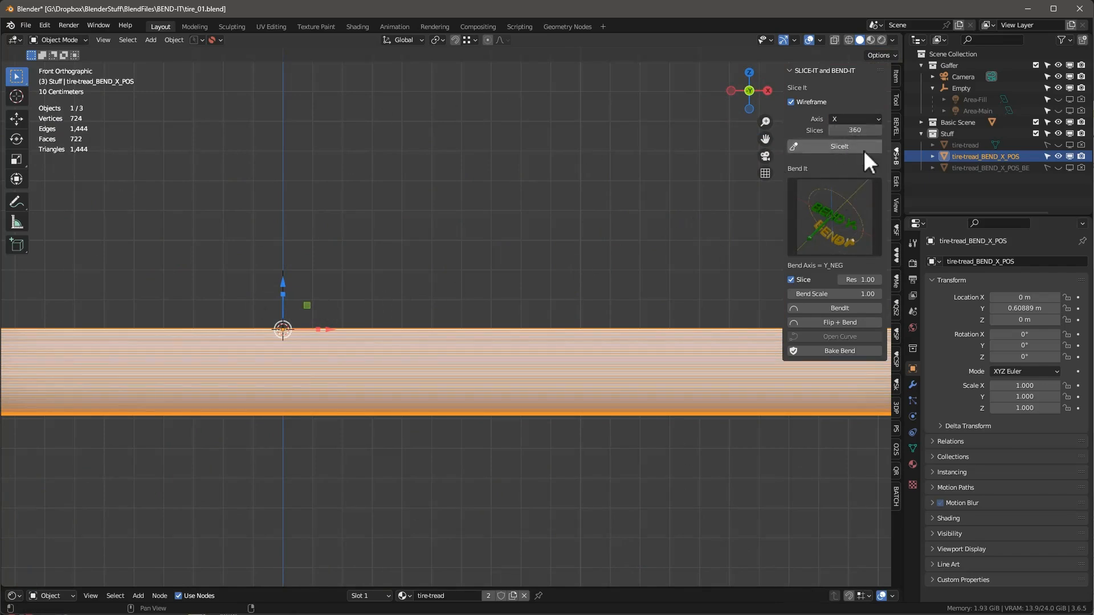
{"action": "left_click", "coordinate": [839, 146]}
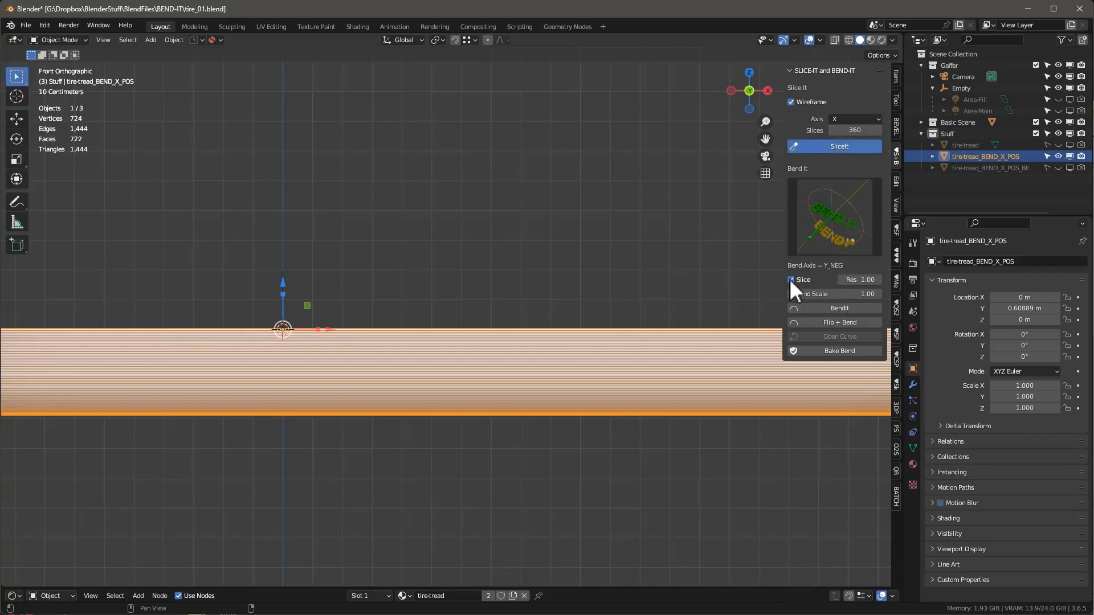
{"action": "left_click", "coordinate": [791, 279]}
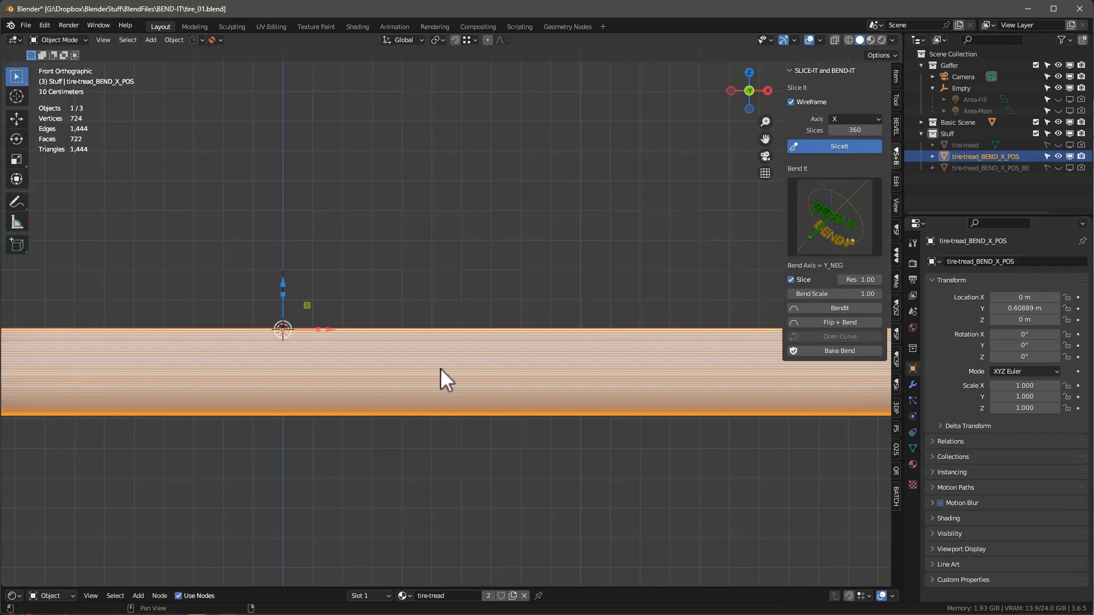
{"action": "mouse_move", "coordinate": [791, 298]}
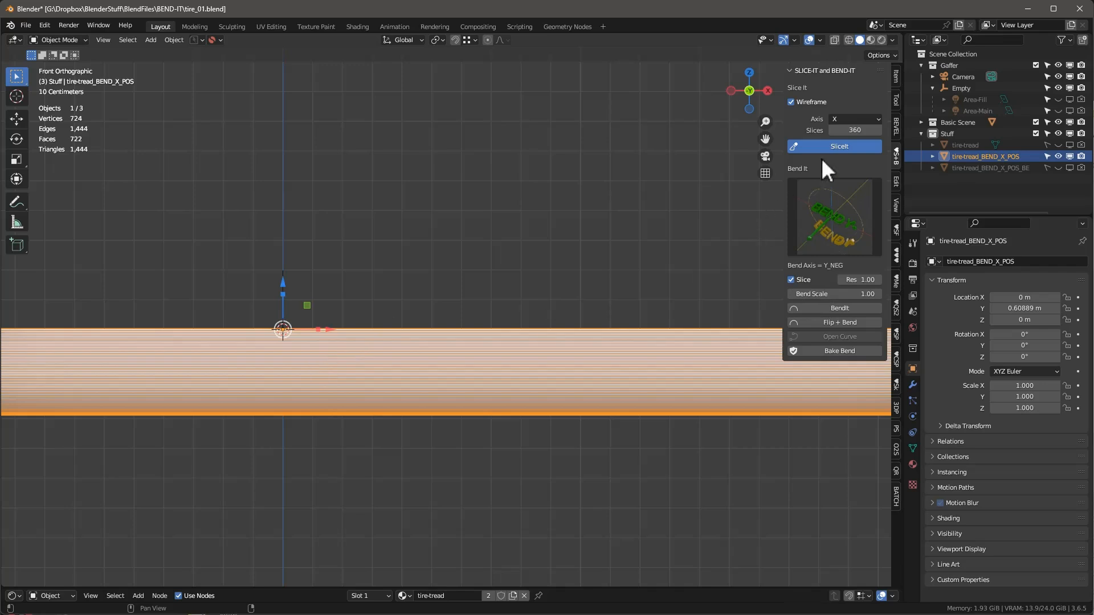
{"action": "mouse_move", "coordinate": [687, 253]}
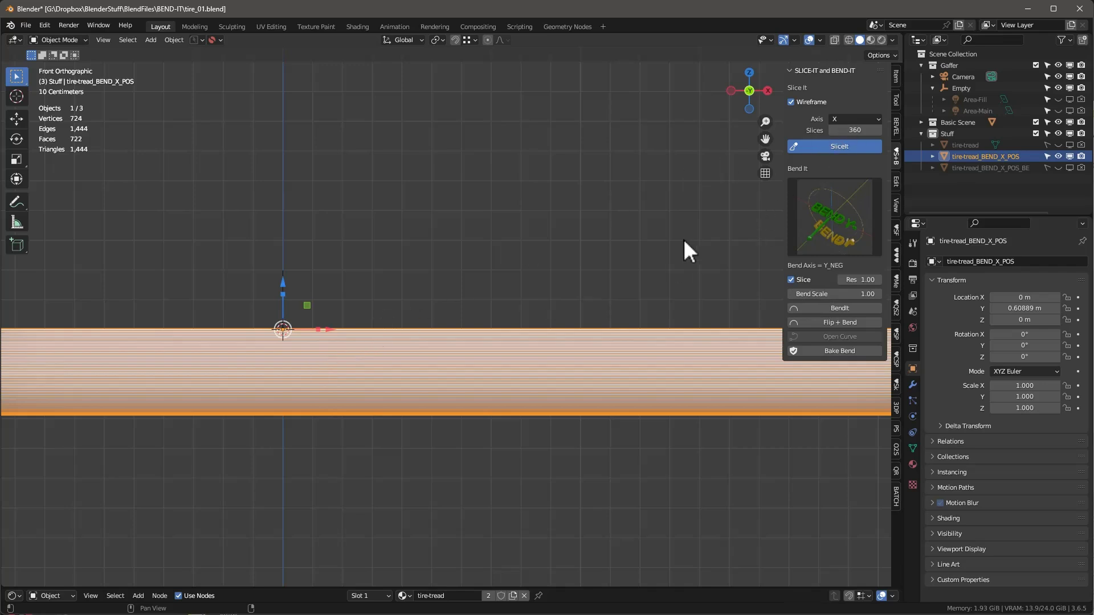
{"action": "left_click_drag", "start_coordinate": [690, 249], "coordinate": [621, 303]}
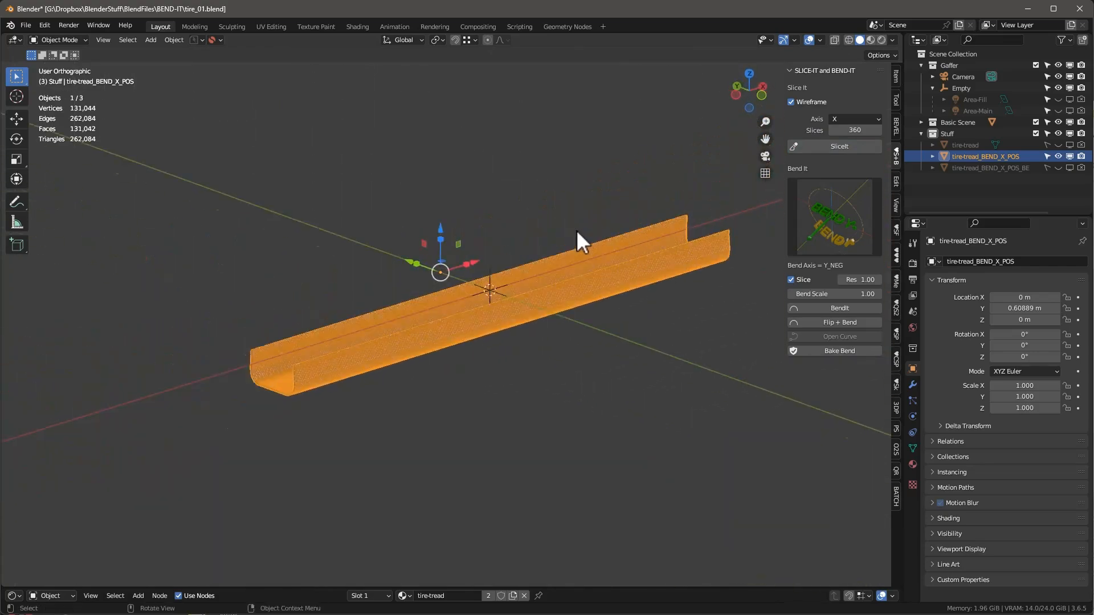
Step: Turn off slicing and BendIt the sliced strip into a closed tire ring
{"action": "left_click_drag", "start_coordinate": [582, 241], "coordinate": [641, 328]}
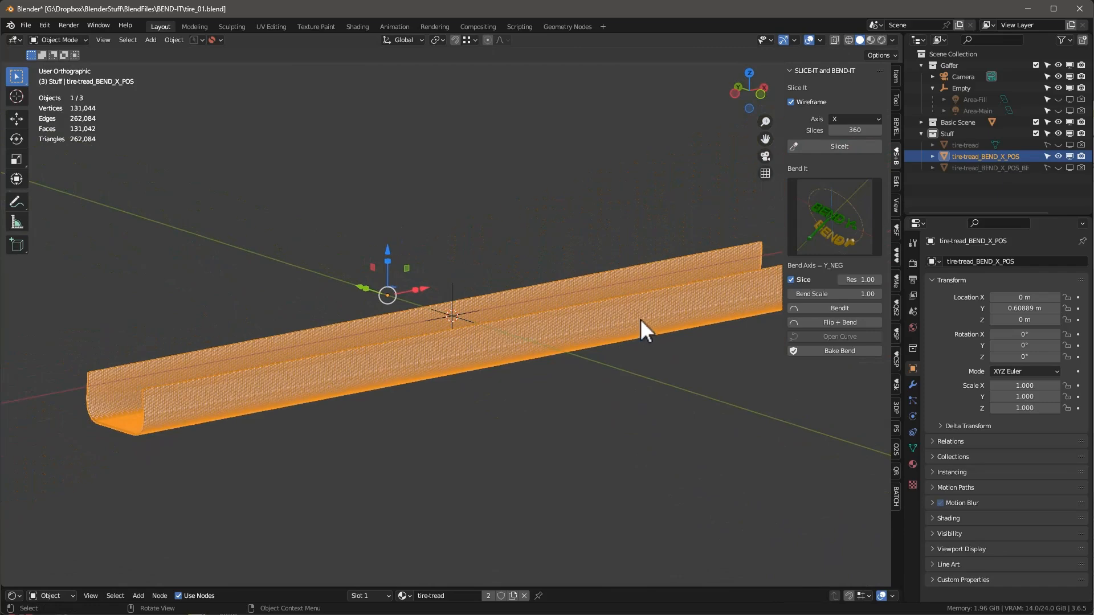
{"action": "mouse_move", "coordinate": [853, 219]}
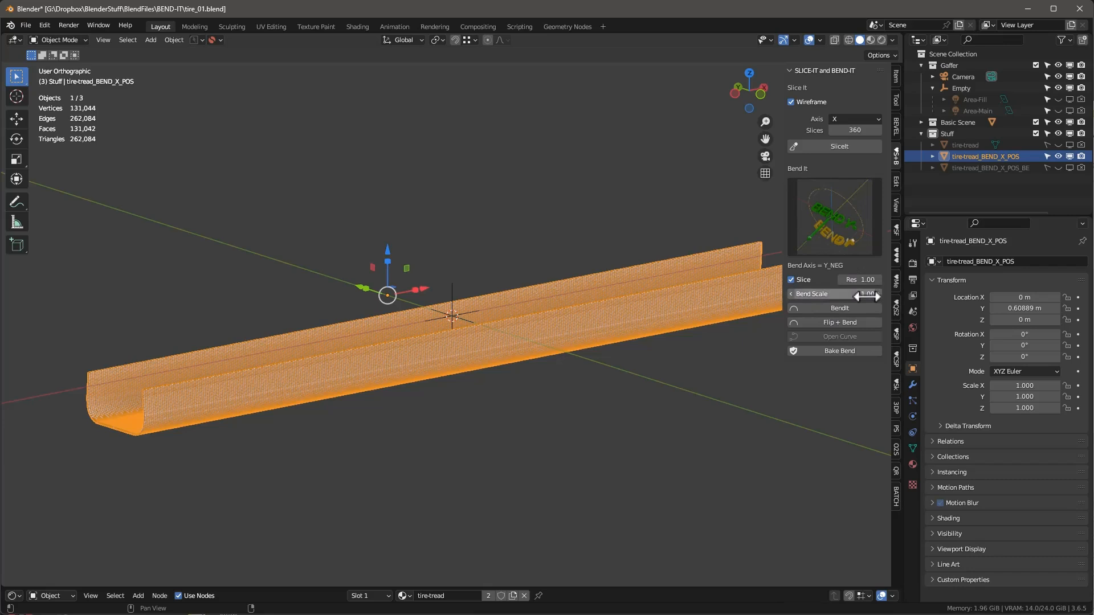
{"action": "left_click", "coordinate": [791, 280]}
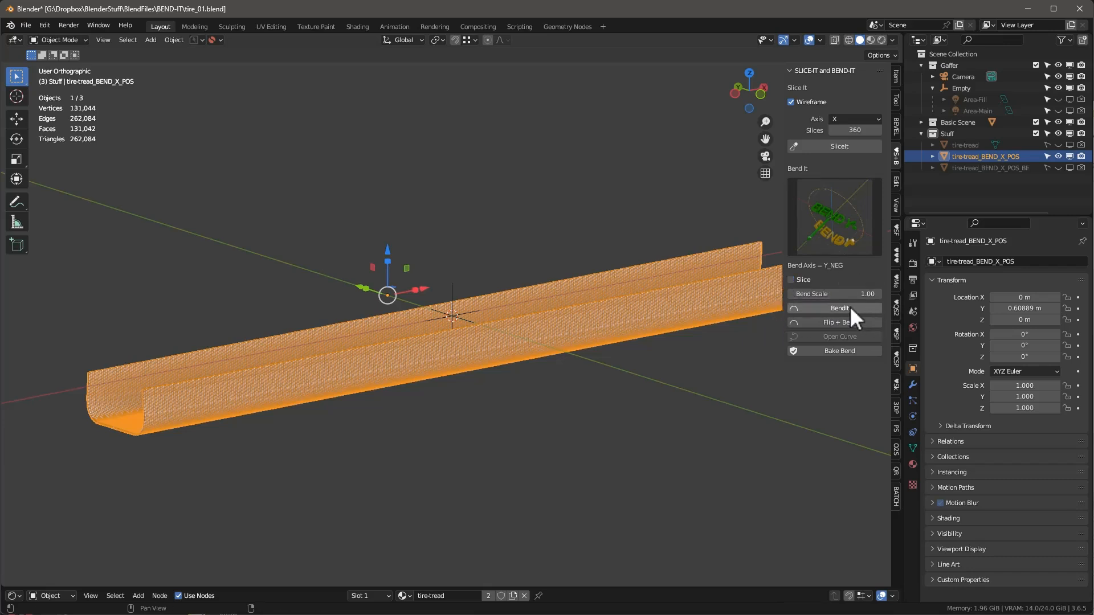
{"action": "left_click", "coordinate": [834, 308]}
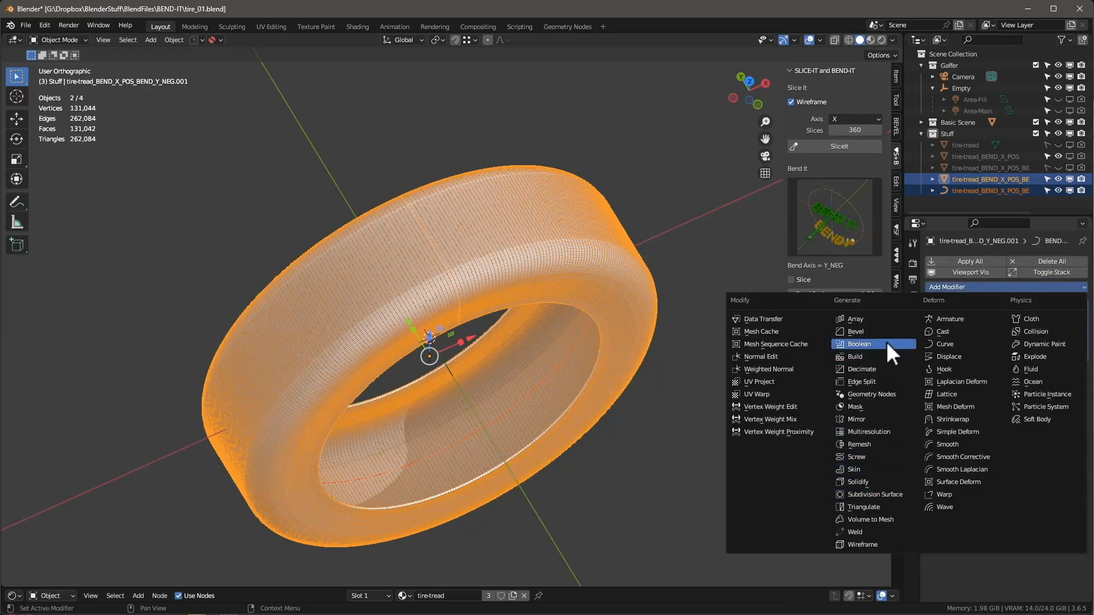
Step: Add a Weld modifier to merge the ring's duplicate vertices and inspect the seamless tire
{"action": "left_click", "coordinate": [859, 344]}
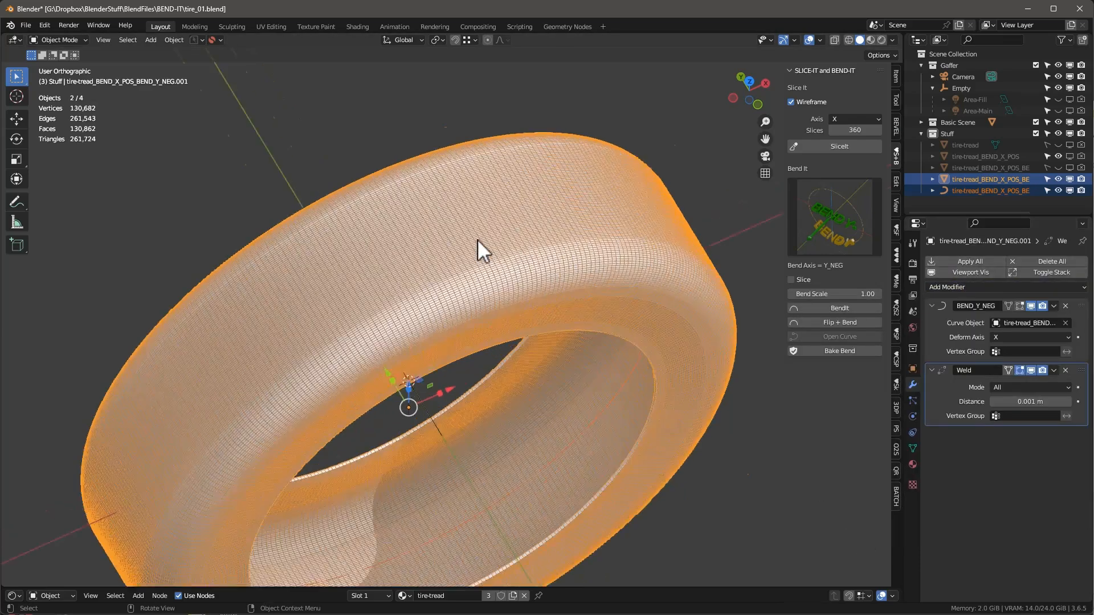
{"action": "left_click_drag", "start_coordinate": [481, 250], "coordinate": [321, 210]}
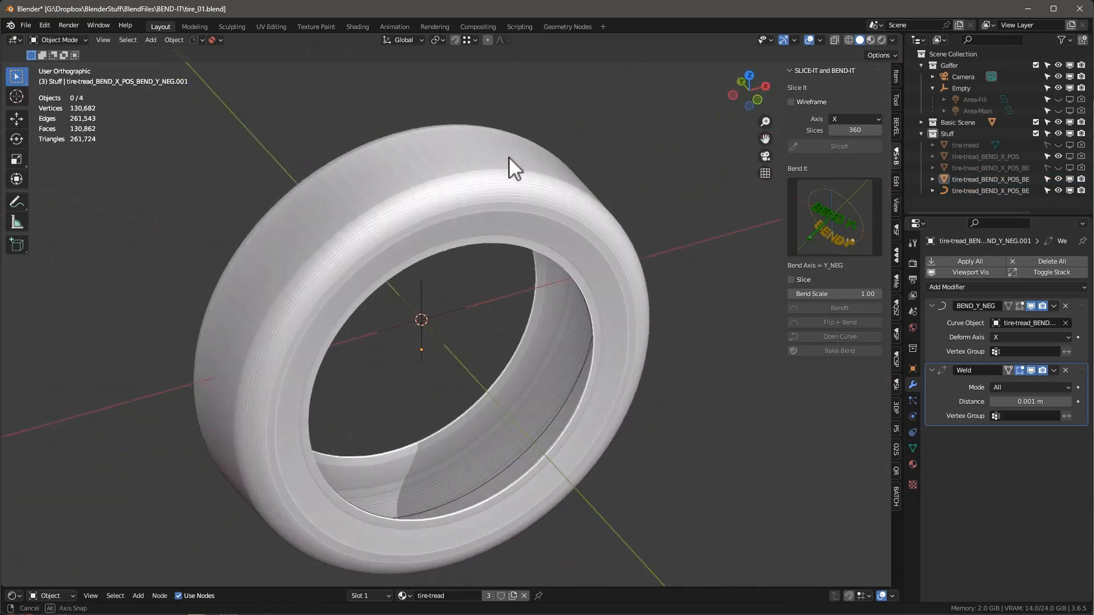
{"action": "left_click_drag", "start_coordinate": [513, 167], "coordinate": [460, 171]}
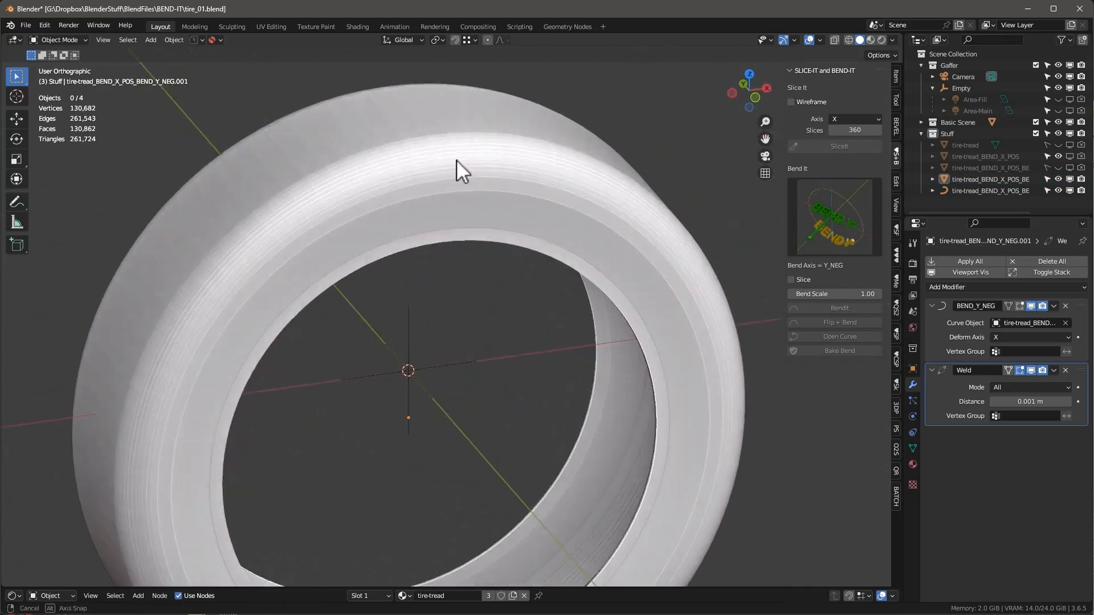
{"action": "left_click_drag", "start_coordinate": [460, 171], "coordinate": [279, 191]}
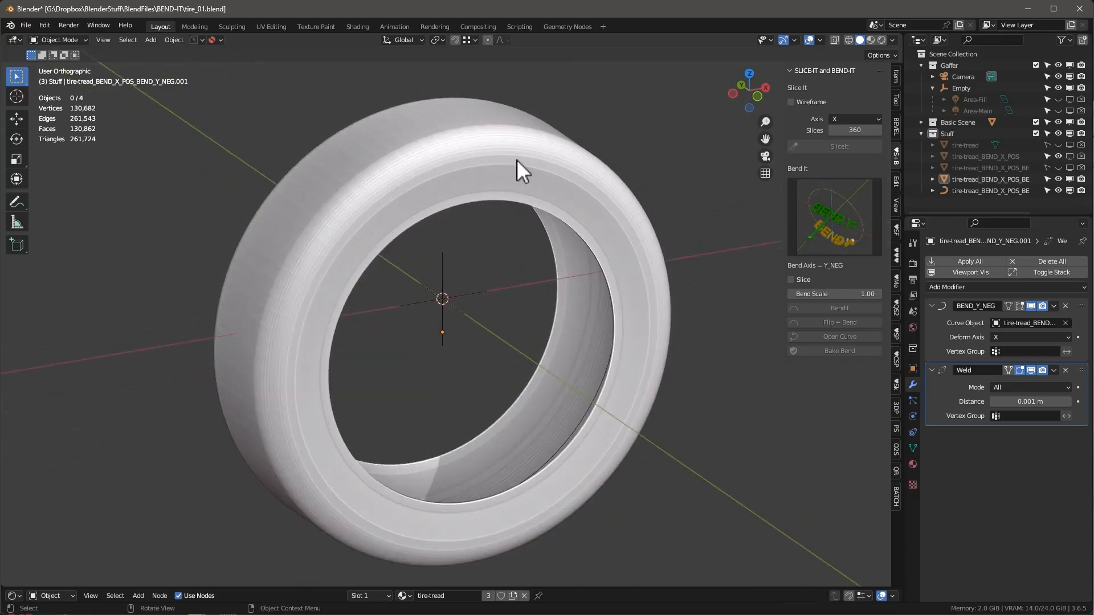
{"action": "left_click_drag", "start_coordinate": [519, 171], "coordinate": [359, 184]}
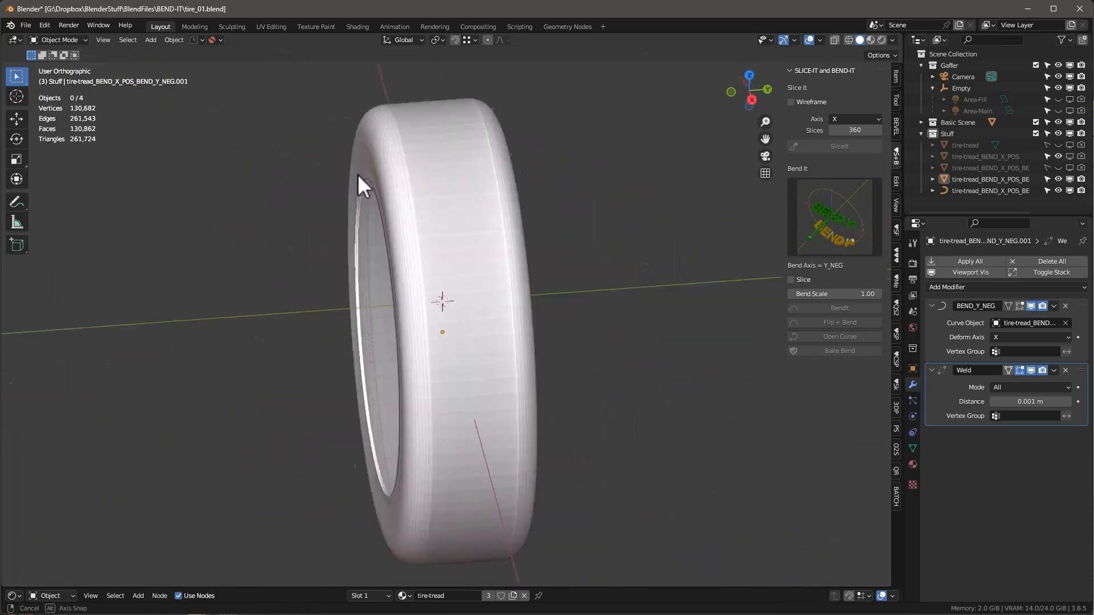
{"action": "left_click_drag", "start_coordinate": [362, 181], "coordinate": [536, 192]}
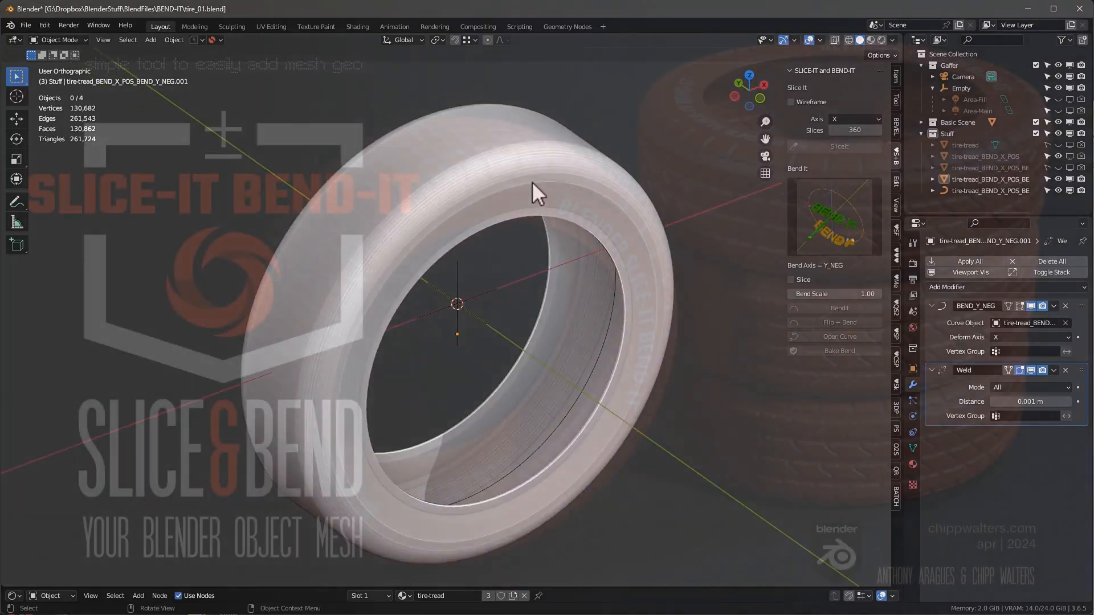